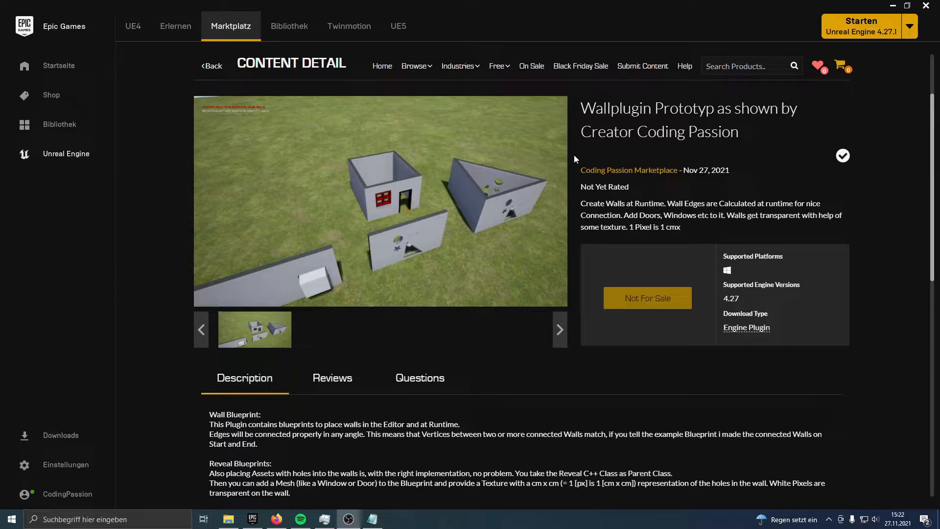
{"action": "mouse_move", "coordinate": [630, 246]}
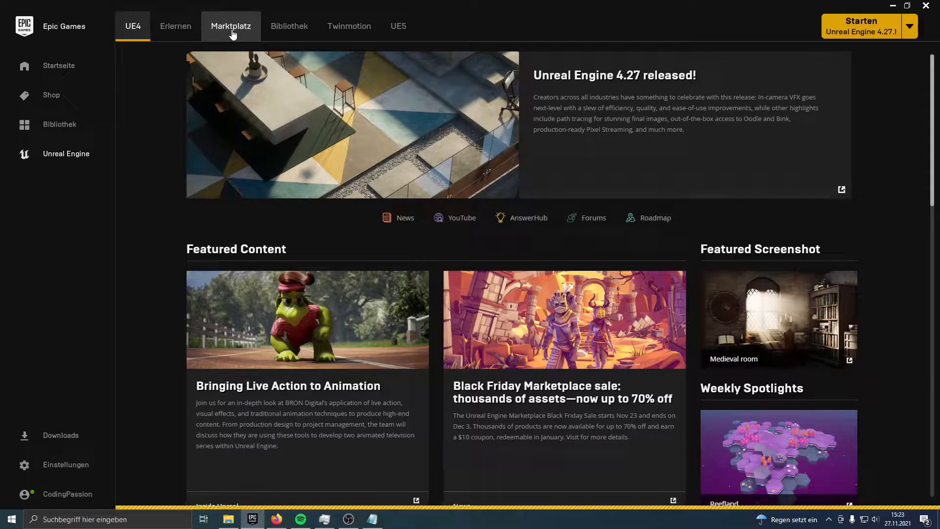
Step: Browse the UE_4.27 install to Engine > Plugins and select the CodPassionWall plugin folder
{"action": "left_click", "coordinate": [231, 26]}
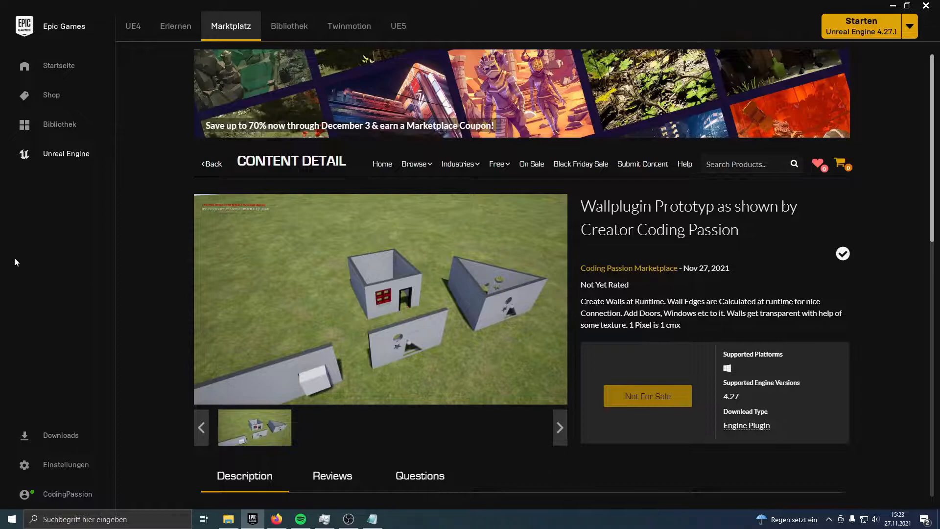
{"action": "mouse_move", "coordinate": [133, 25]}
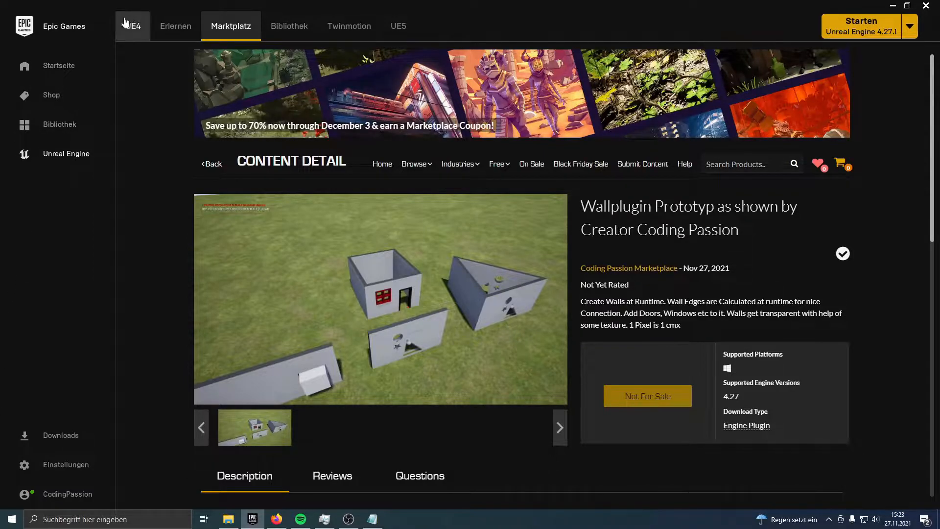
{"action": "mouse_move", "coordinate": [719, 417]}
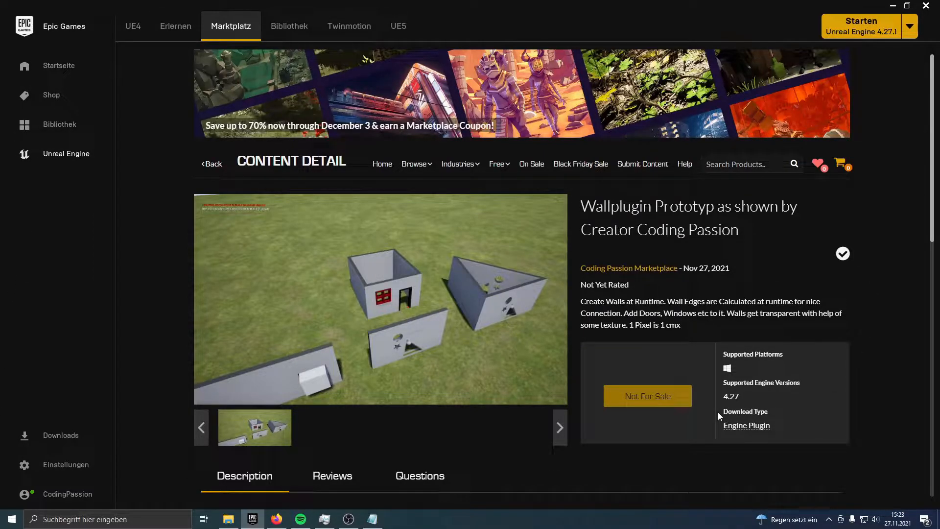
{"action": "mouse_move", "coordinate": [671, 376]}
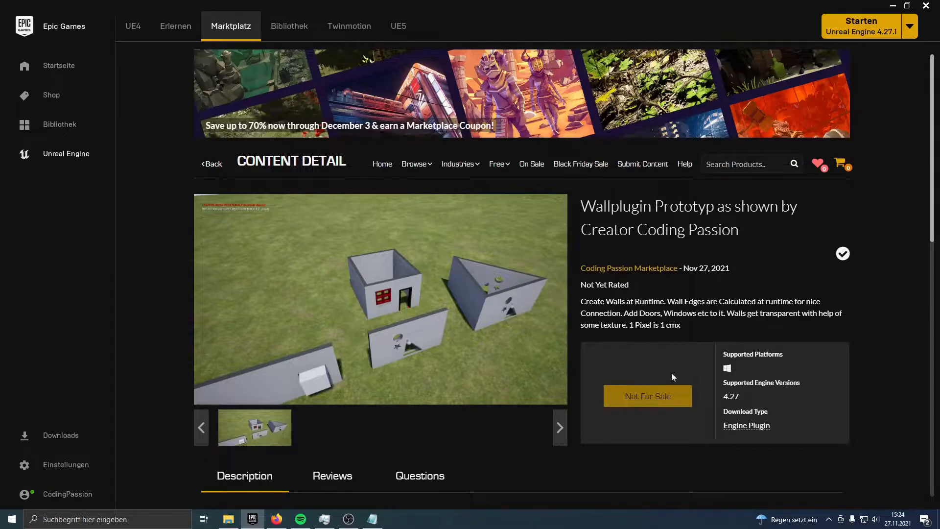
{"action": "mouse_move", "coordinate": [662, 376]}
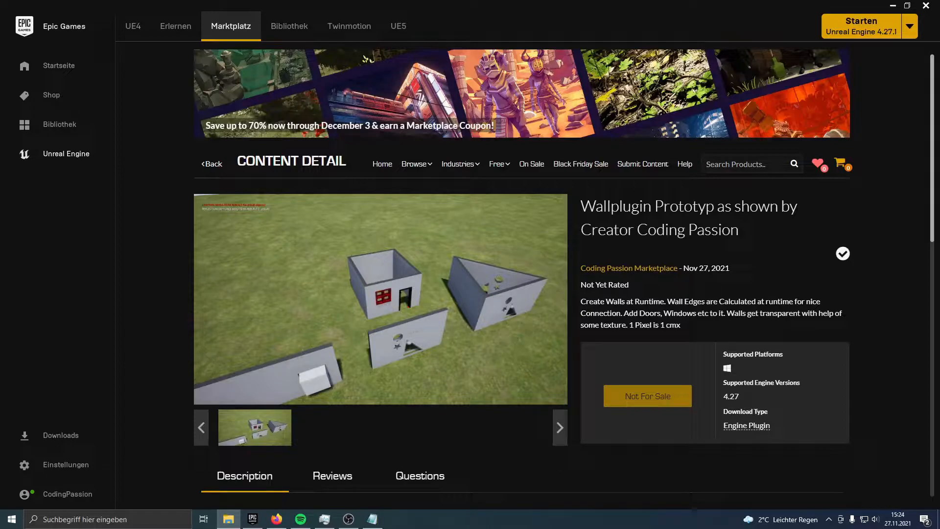
{"action": "left_click", "coordinate": [227, 519]}
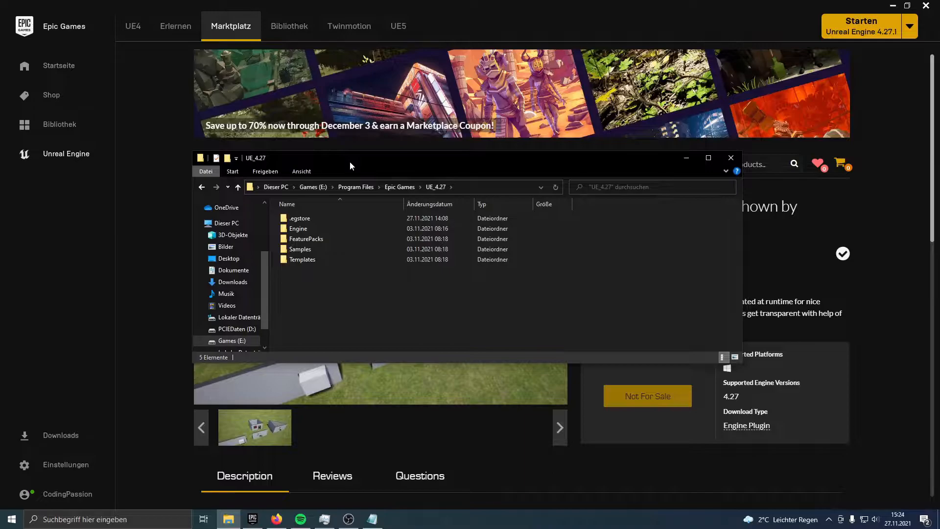
{"action": "double_click", "coordinate": [298, 229]}
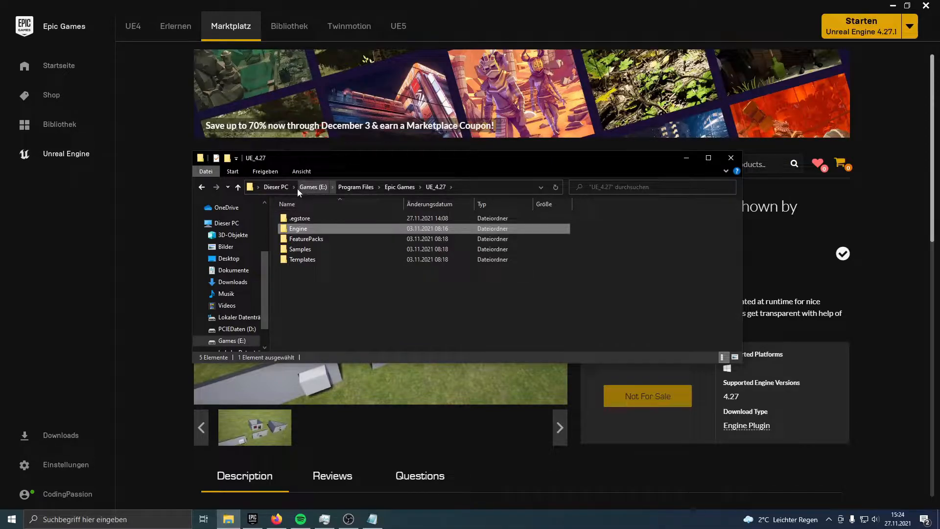
{"action": "mouse_move", "coordinate": [395, 190]}
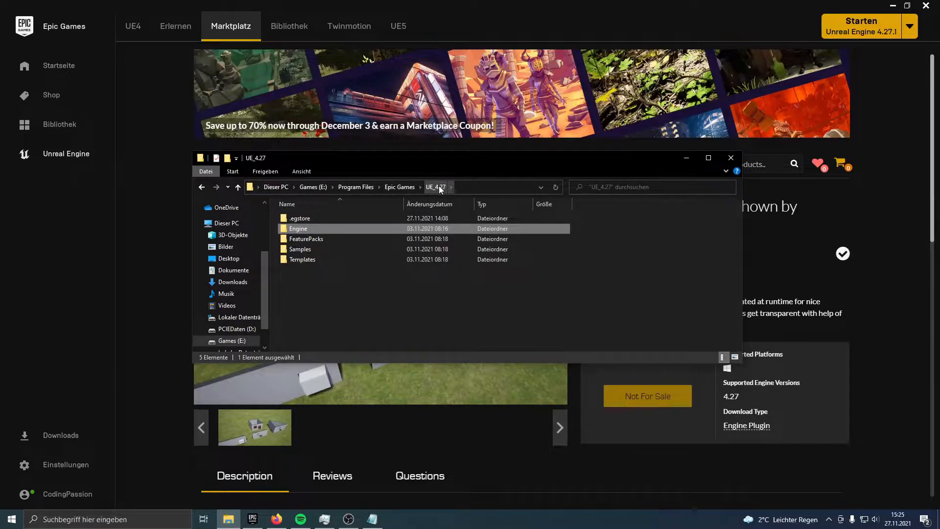
{"action": "mouse_move", "coordinate": [442, 196]}
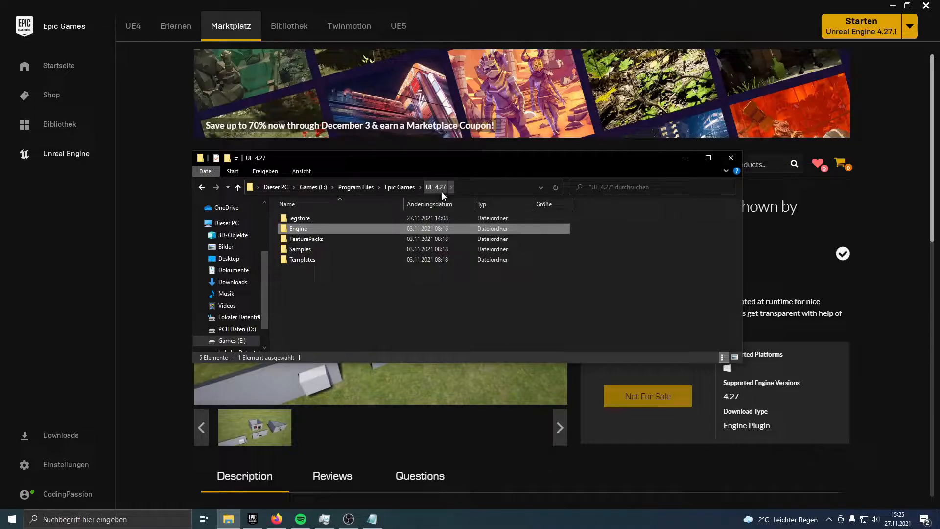
{"action": "mouse_move", "coordinate": [306, 239]}
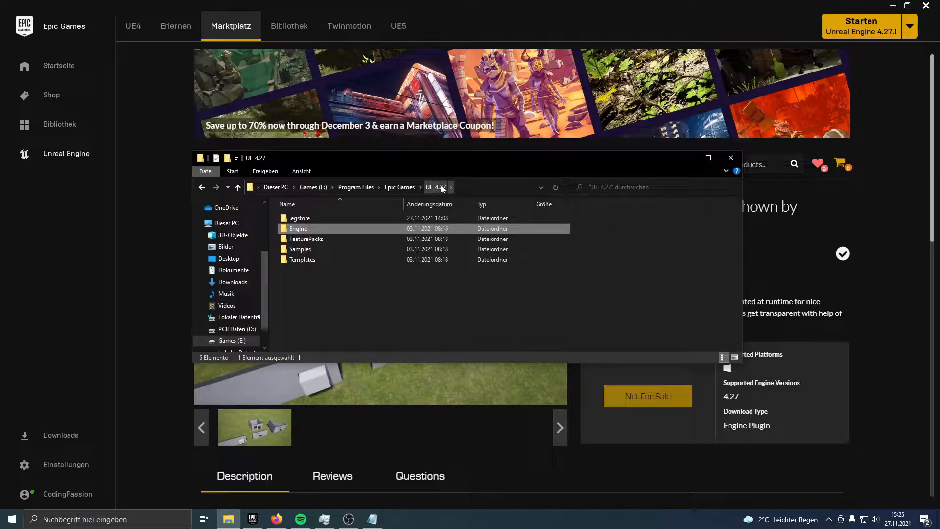
{"action": "mouse_move", "coordinate": [337, 233]}
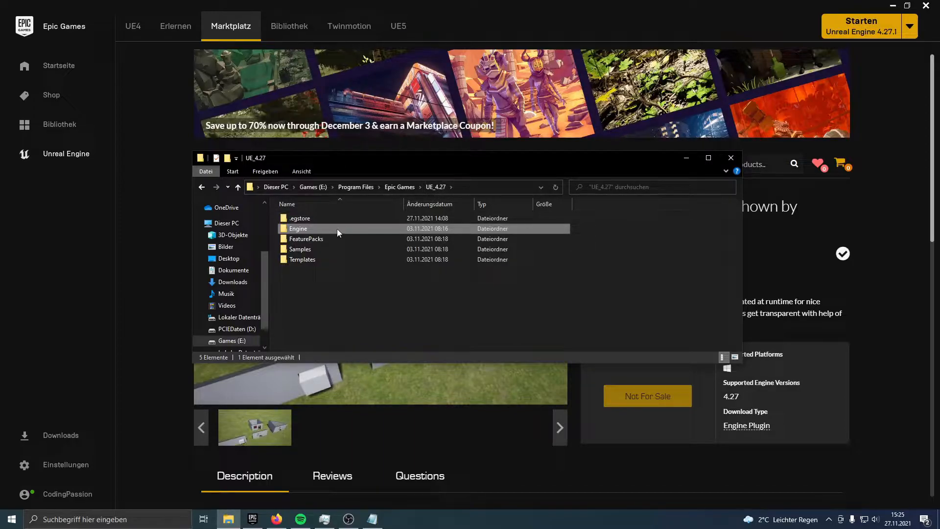
{"action": "double_click", "coordinate": [298, 229]}
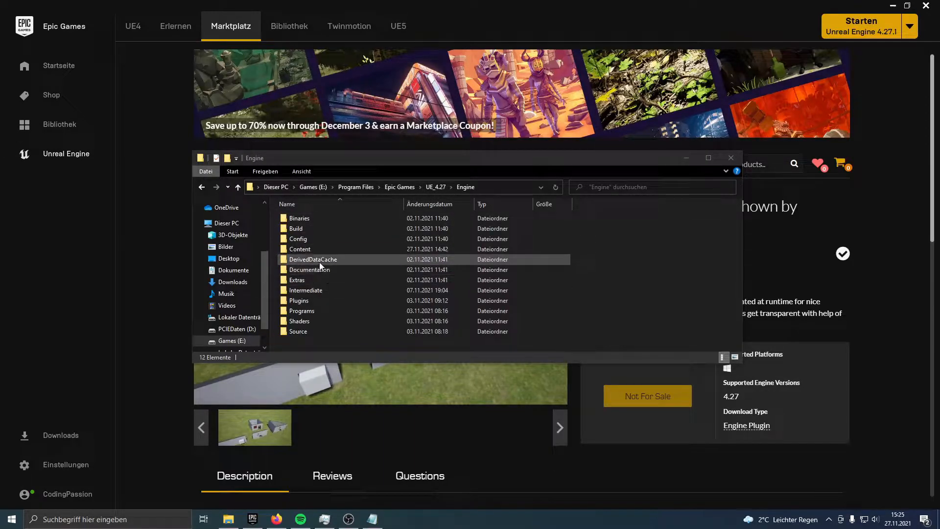
{"action": "double_click", "coordinate": [298, 301]}
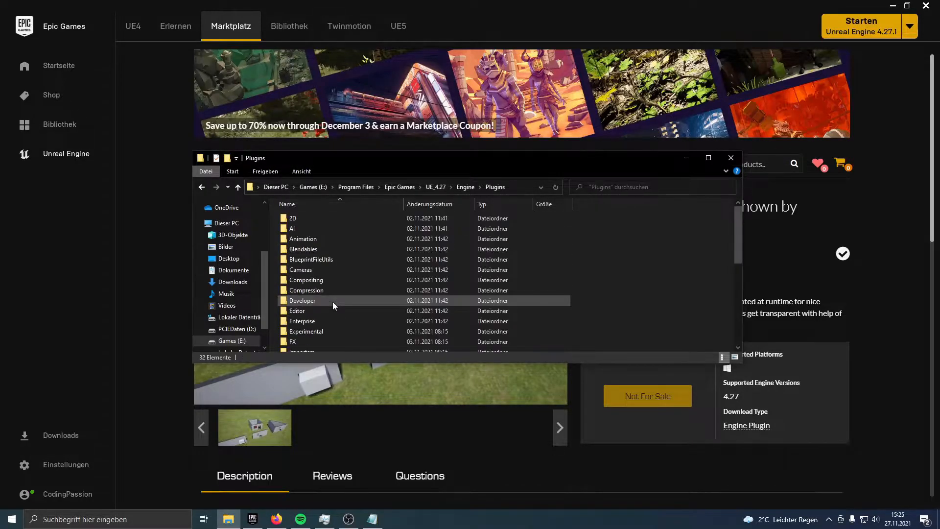
{"action": "scroll", "scroll_direction": "down", "scroll_amount": 3}
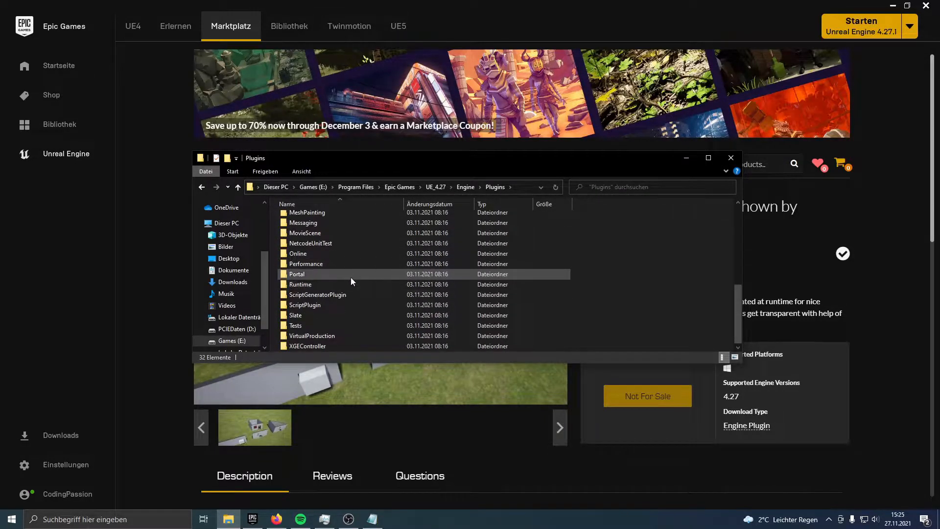
{"action": "mouse_move", "coordinate": [340, 232]}
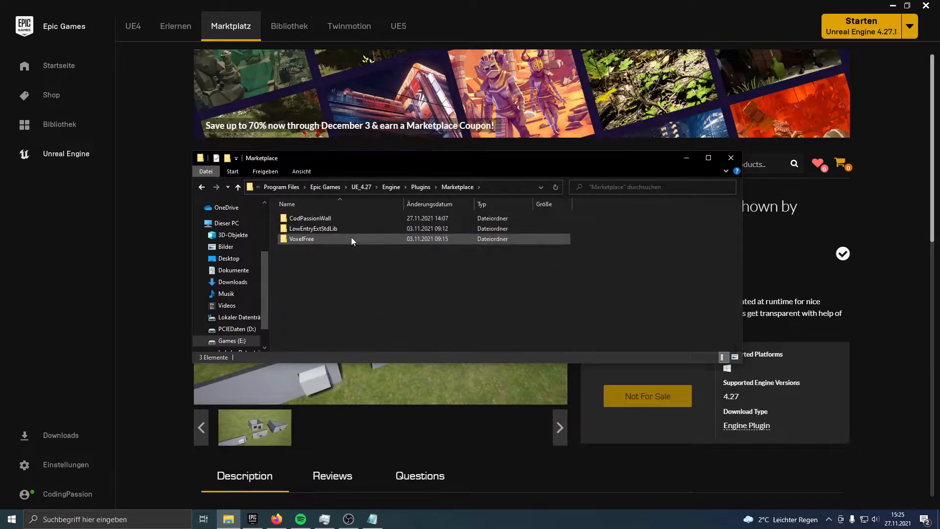
{"action": "left_click", "coordinate": [338, 295]}
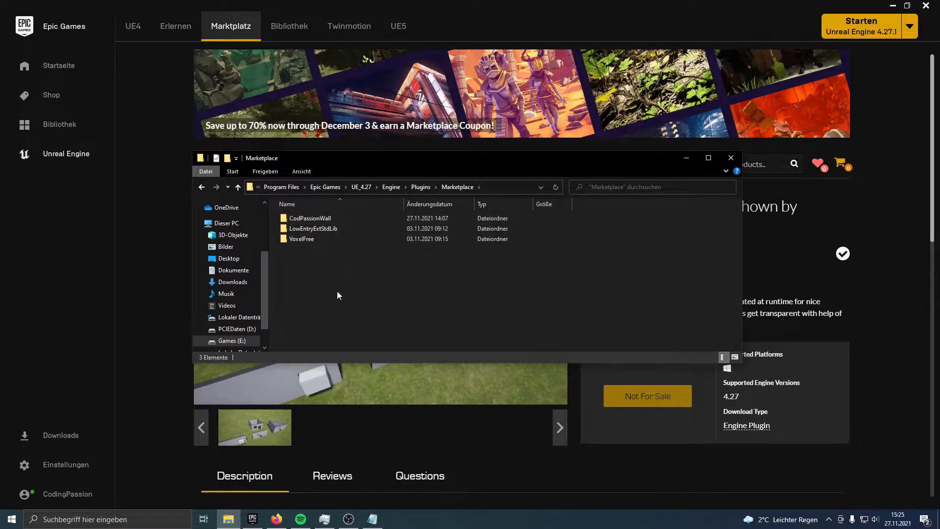
{"action": "left_click", "coordinate": [310, 217]}
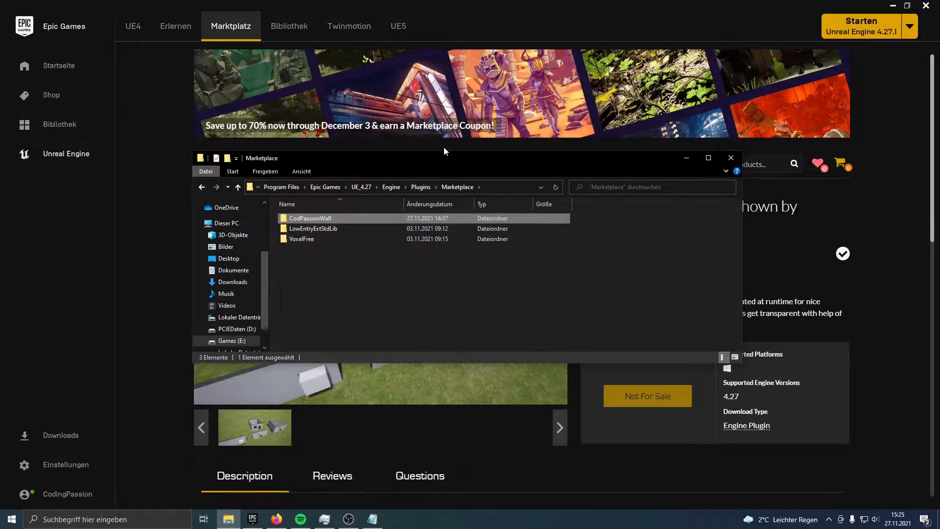
Step: Launch Unreal Engine 4.27 from the launcher and pick the Games project category
{"action": "left_click", "coordinate": [730, 158]}
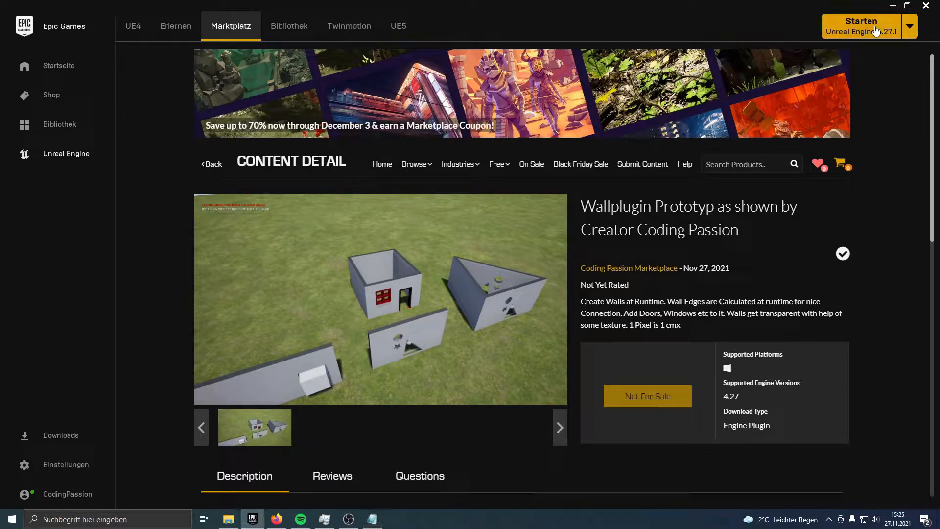
{"action": "left_click", "coordinate": [861, 21]}
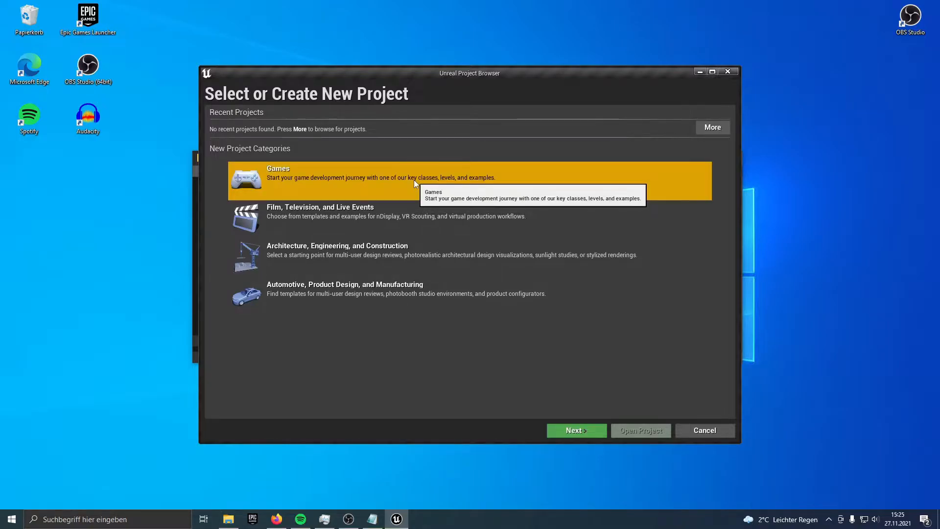
{"action": "left_click", "coordinate": [572, 430]}
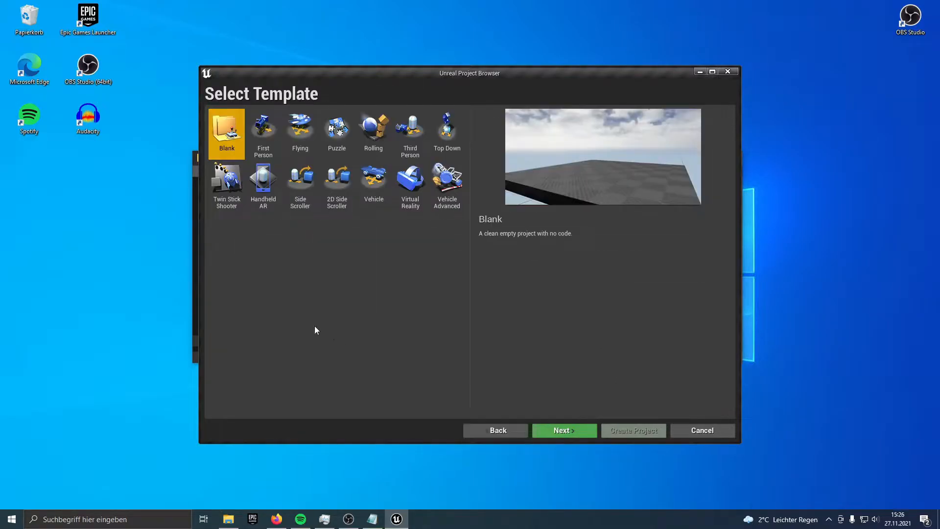
{"action": "mouse_move", "coordinate": [588, 437]}
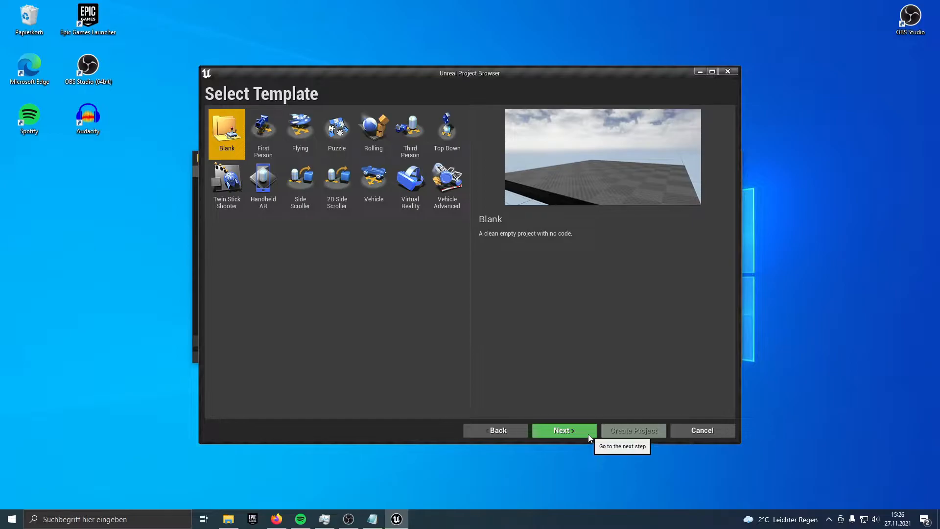
{"action": "mouse_move", "coordinate": [585, 394]}
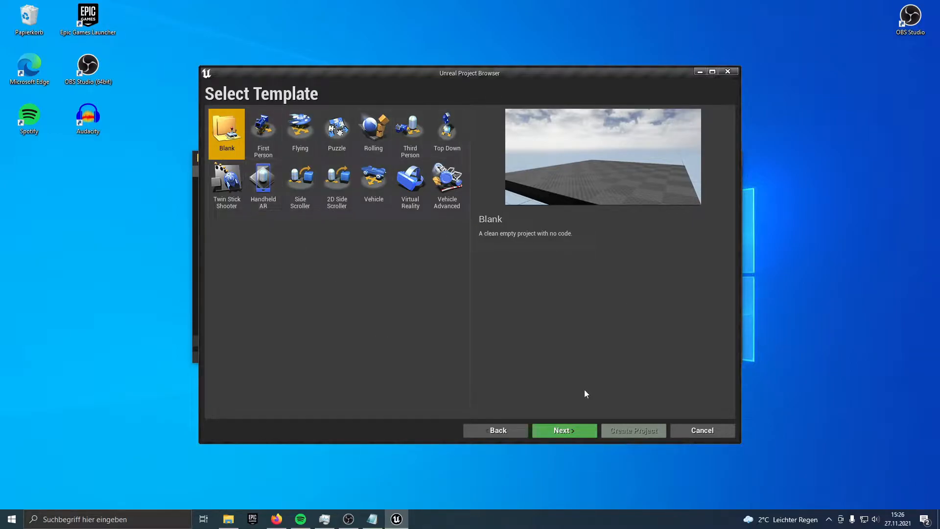
{"action": "mouse_move", "coordinate": [562, 430]}
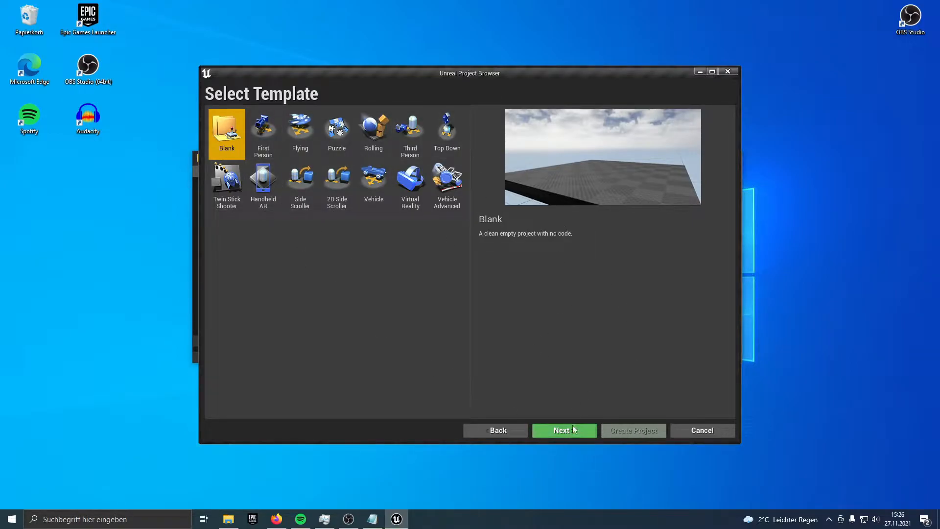
Step: Create the DeleteThis C++ Blank project with Maximum Quality and No Starter Content
{"action": "left_click", "coordinate": [560, 429]}
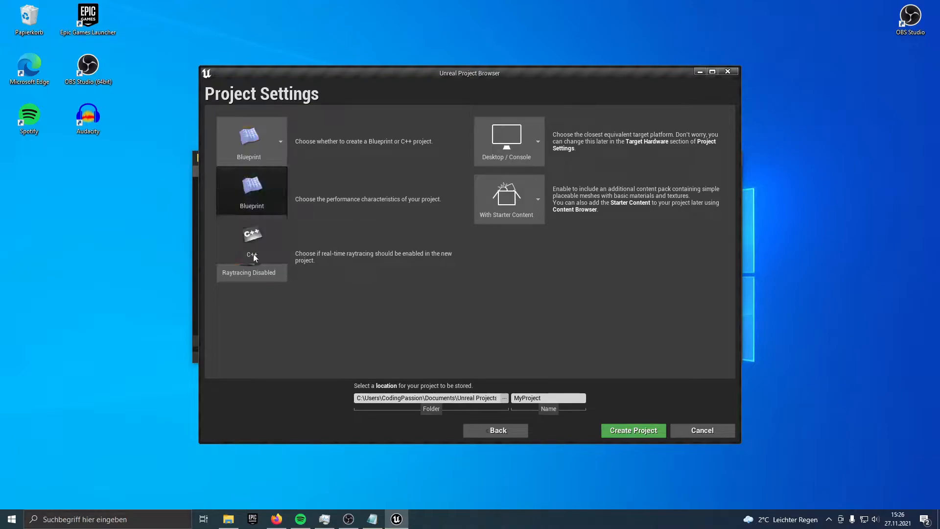
{"action": "left_click", "coordinate": [251, 246]}
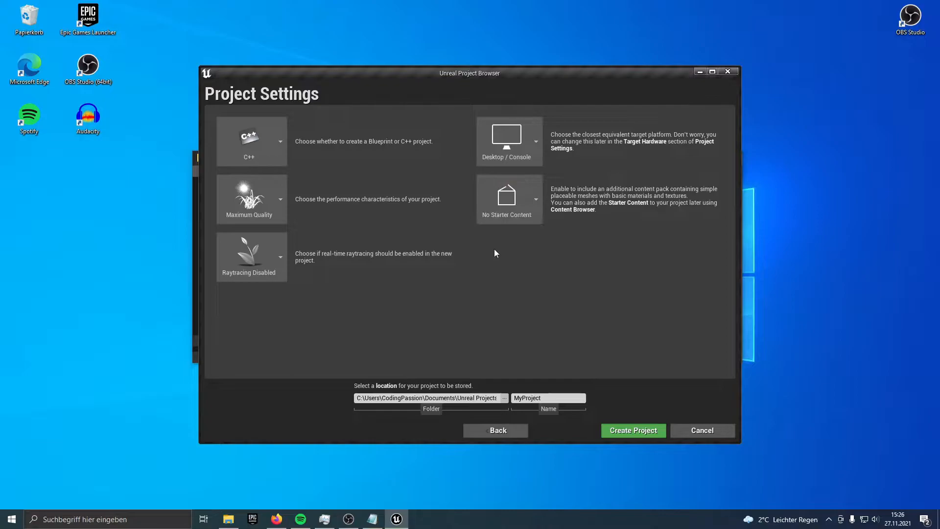
{"action": "mouse_move", "coordinate": [545, 390]}
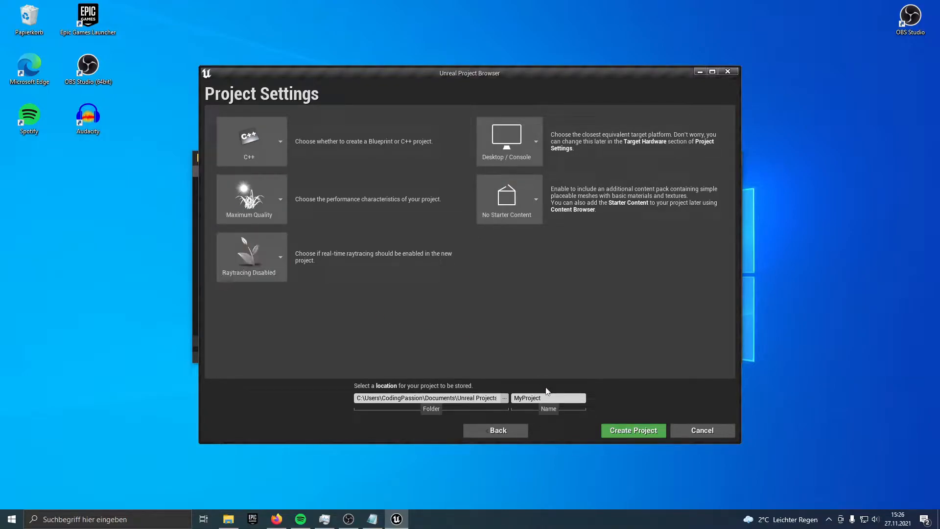
{"action": "mouse_move", "coordinate": [465, 396]}
{"action": "type", "text": "DeleteThis"}
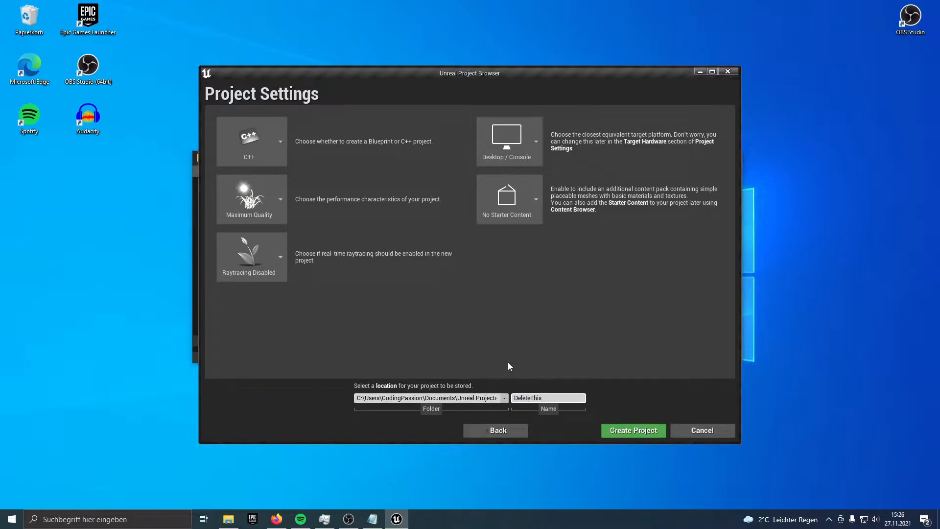
{"action": "mouse_move", "coordinate": [611, 405]}
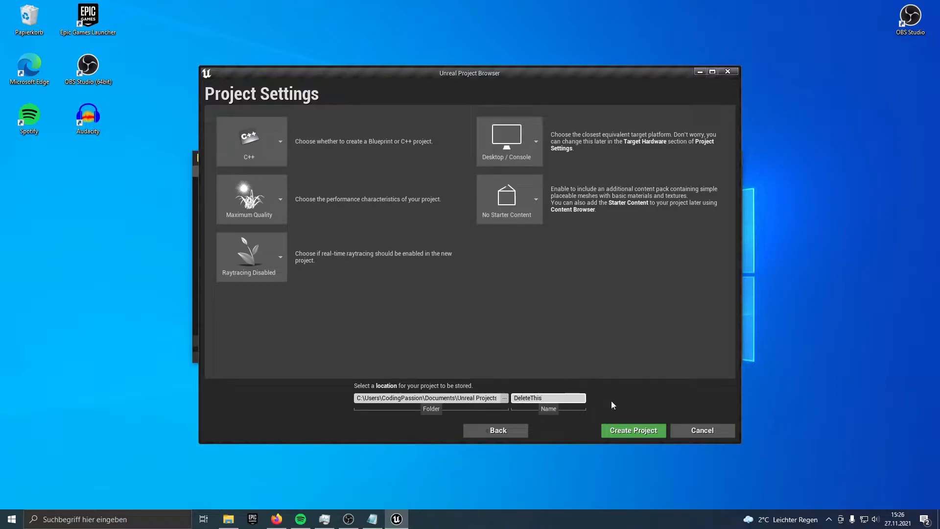
{"action": "mouse_move", "coordinate": [633, 430]}
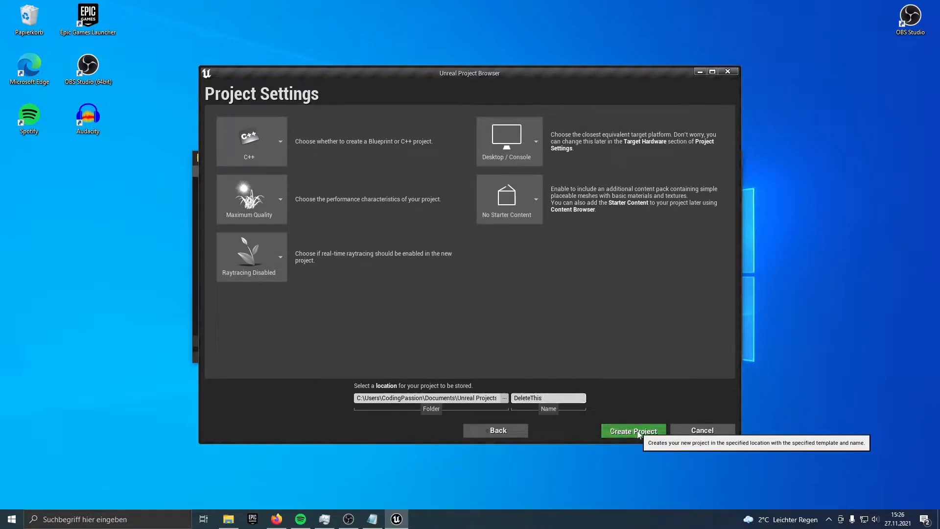
{"action": "left_click", "coordinate": [632, 431]}
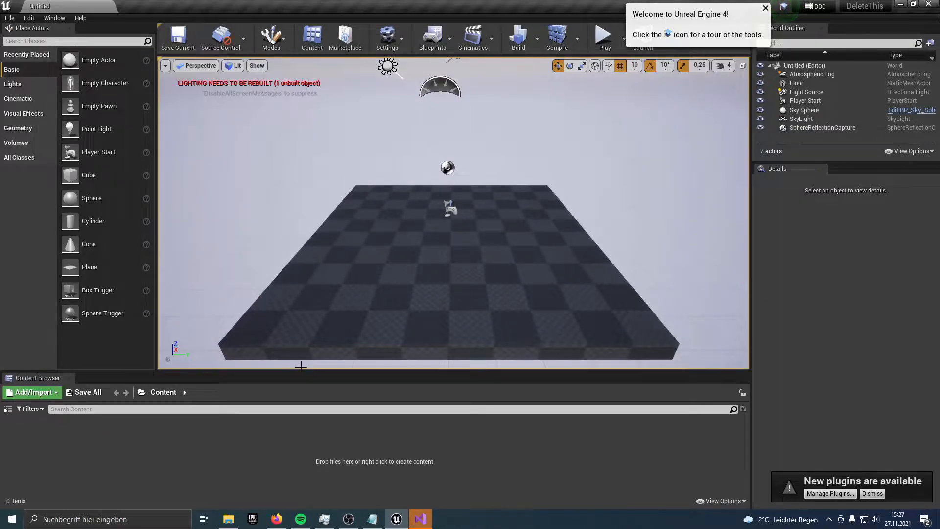
Step: Open Documents > Unreal Projects > DeleteThis in File Explorer
{"action": "left_click", "coordinate": [227, 519]}
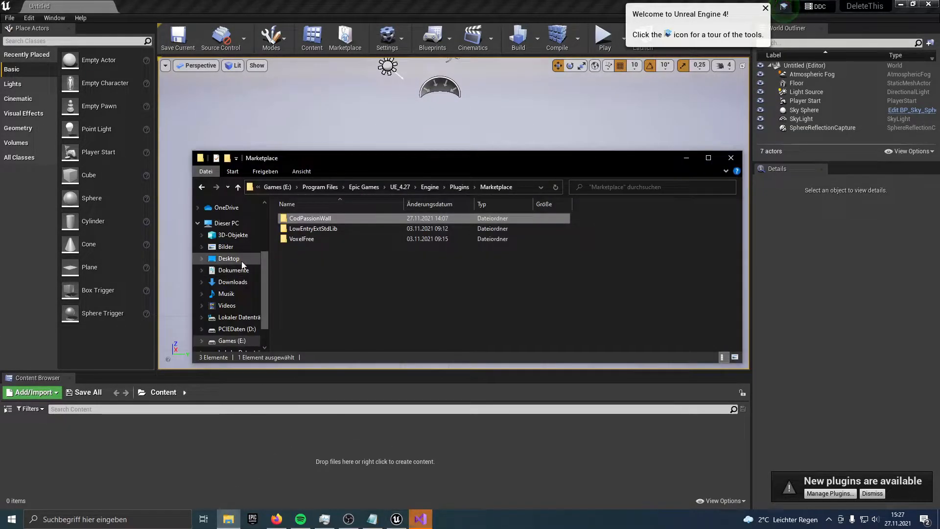
{"action": "left_click", "coordinate": [234, 270]}
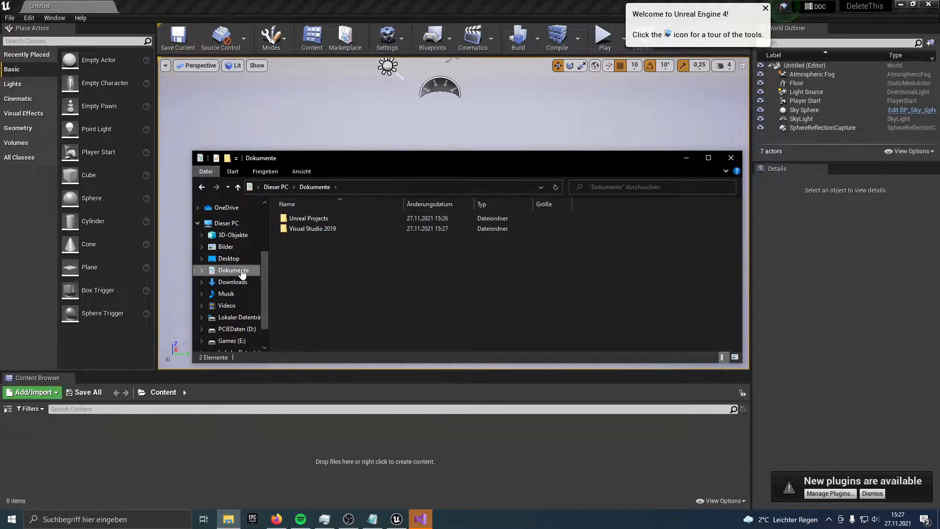
{"action": "mouse_move", "coordinate": [247, 276]}
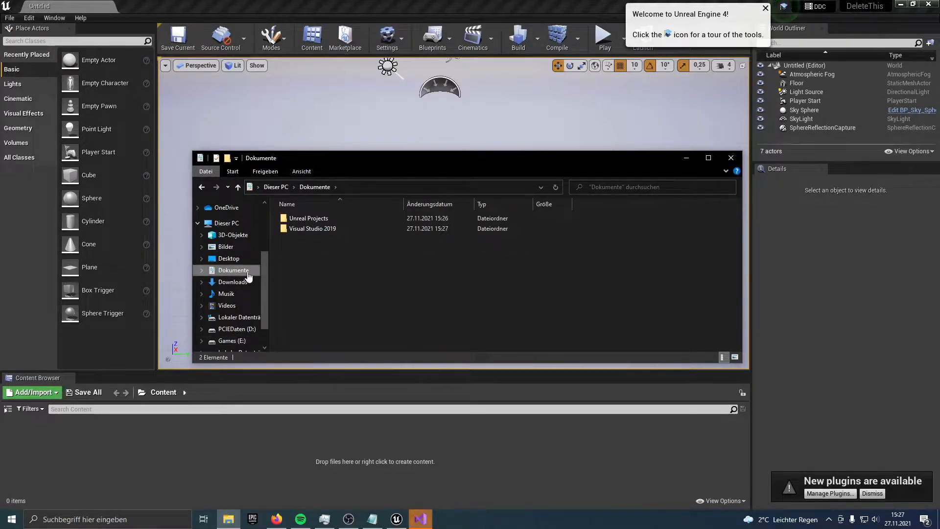
{"action": "double_click", "coordinate": [309, 217]}
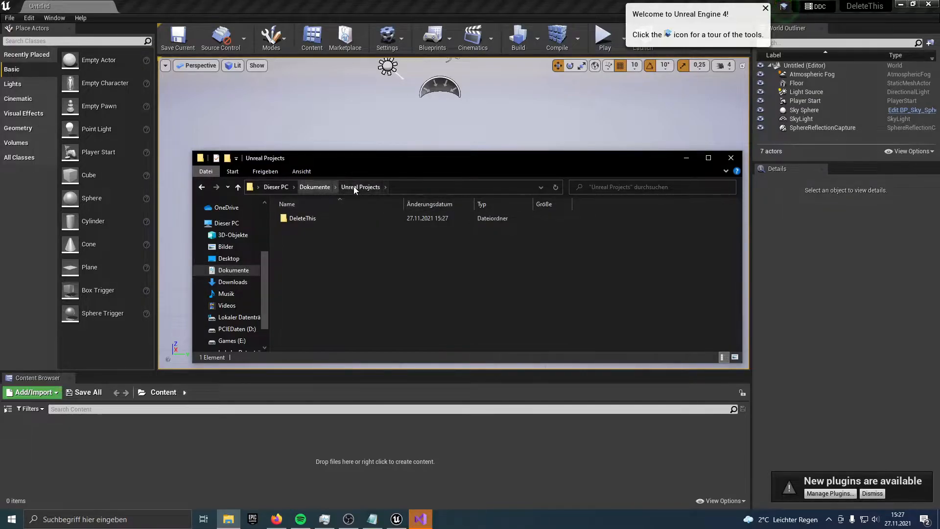
{"action": "mouse_move", "coordinate": [406, 187]}
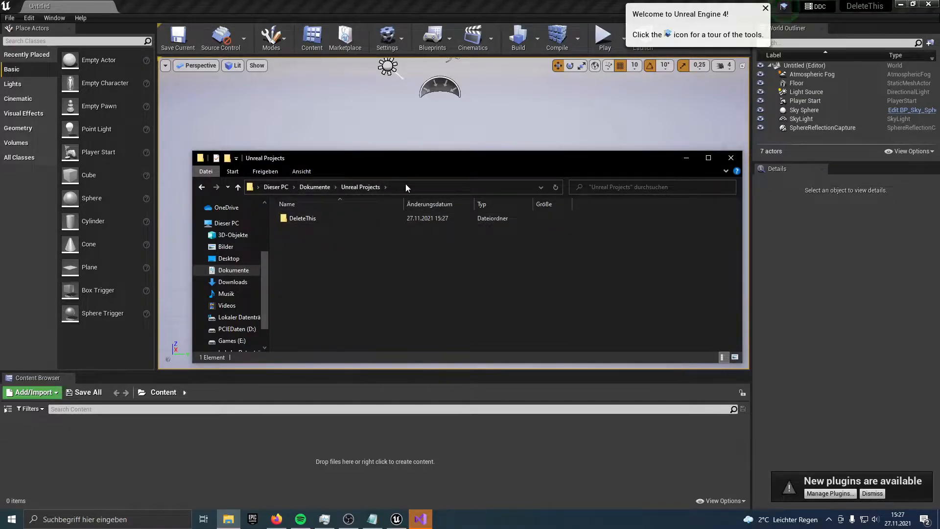
{"action": "mouse_move", "coordinate": [352, 232]}
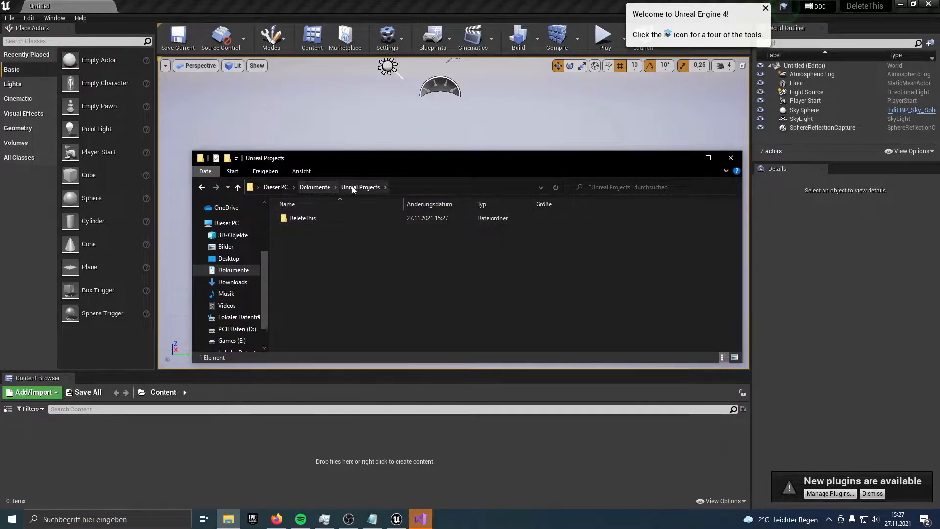
{"action": "left_click", "coordinate": [303, 218]}
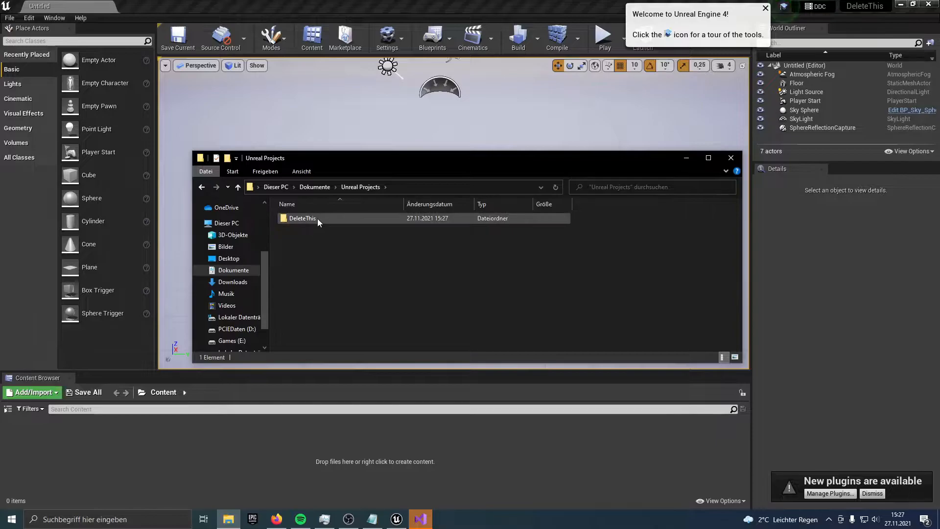
{"action": "mouse_move", "coordinate": [302, 218]}
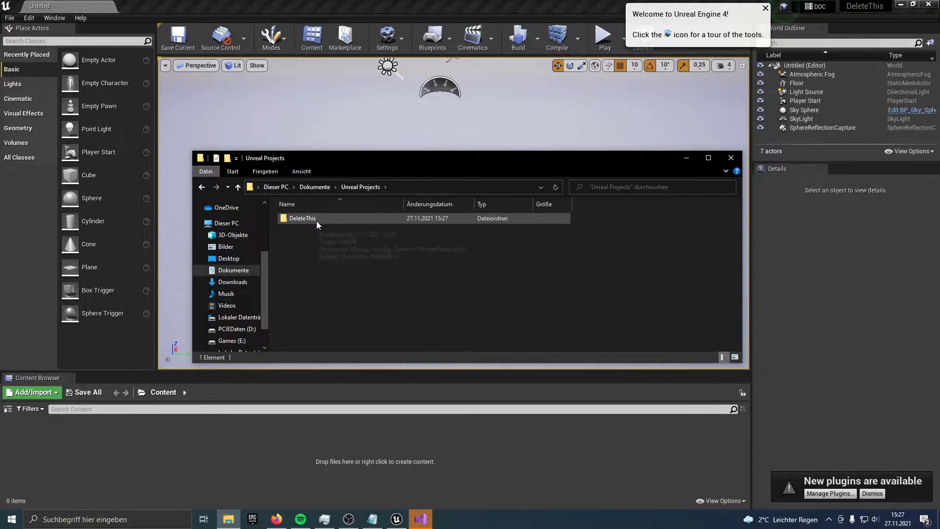
{"action": "double_click", "coordinate": [303, 217]}
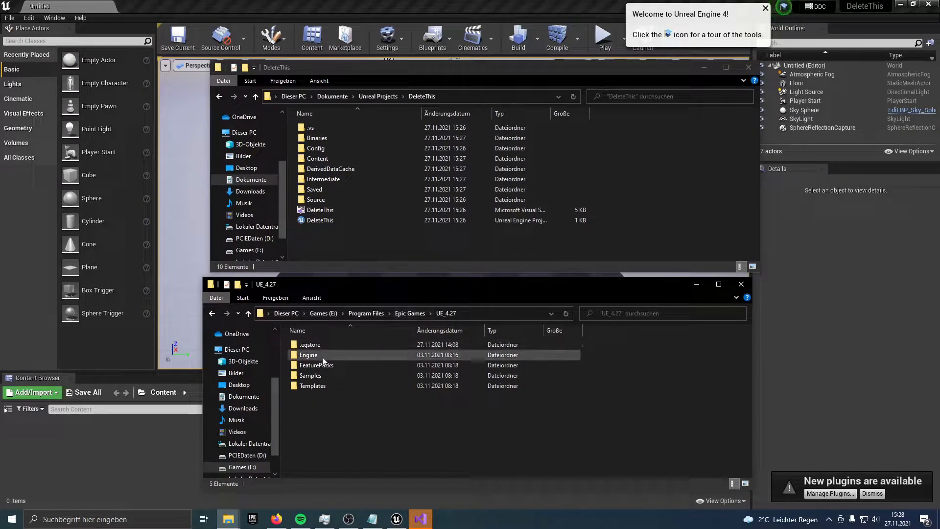
Step: Open UE_4.27 Engine > Plugins > Marketplace in the second Explorer window
{"action": "double_click", "coordinate": [307, 355]}
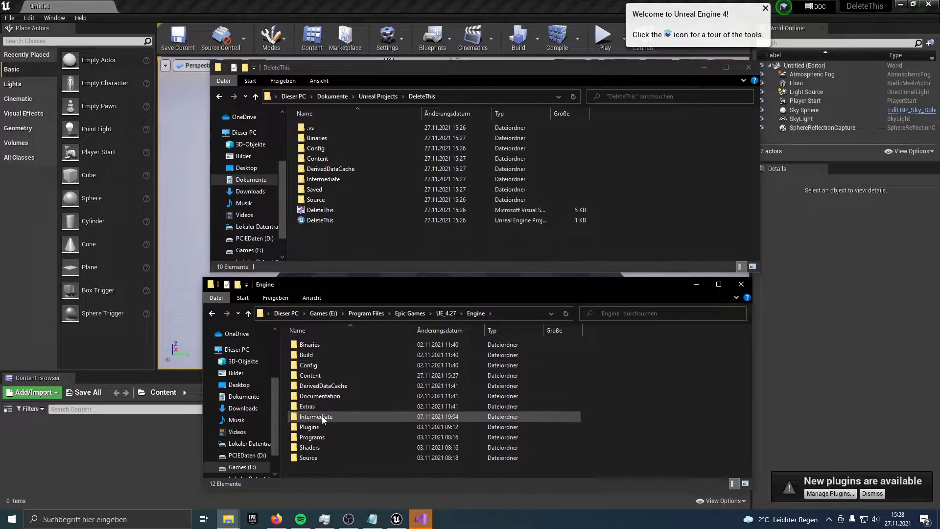
{"action": "double_click", "coordinate": [309, 426]}
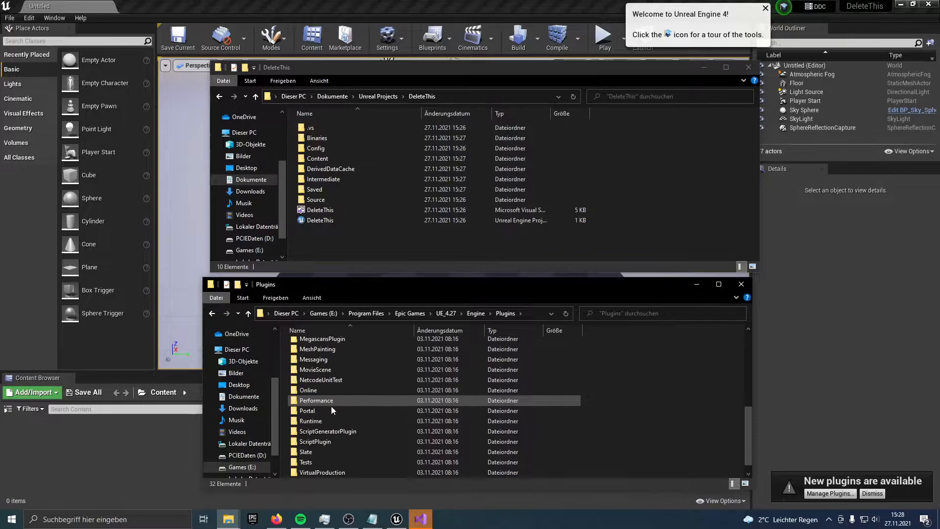
{"action": "scroll", "scroll_direction": "up", "scroll_amount": 3}
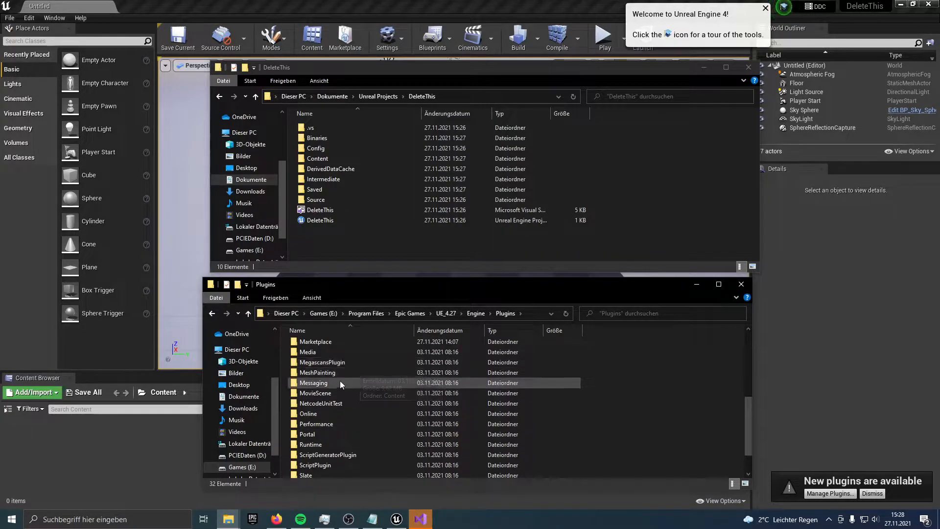
{"action": "double_click", "coordinate": [316, 341]}
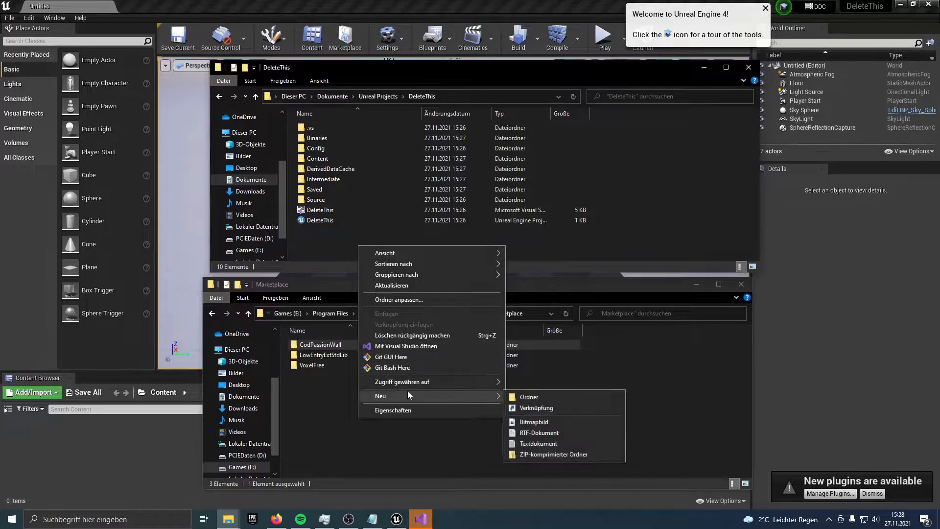
Step: Create a folder named 'Plugins' in the DeleteThis project and open it
{"action": "left_click", "coordinate": [528, 397]}
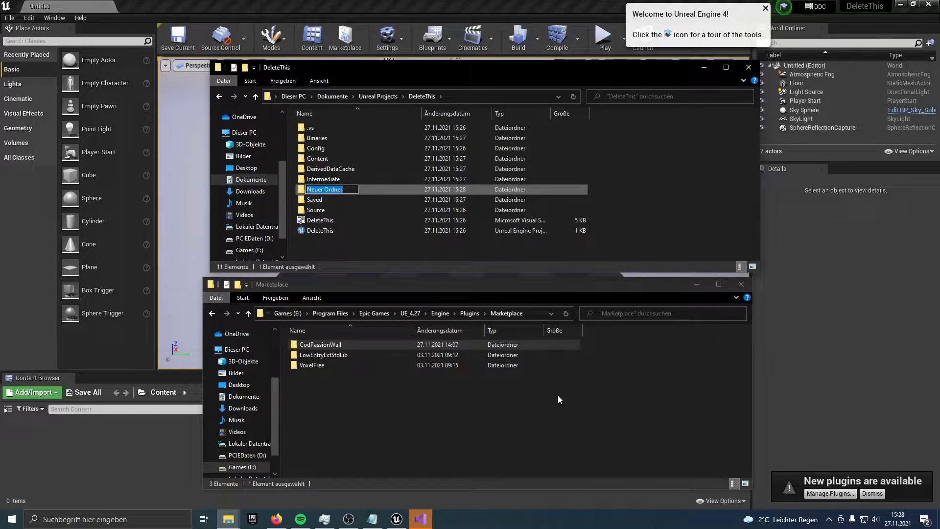
{"action": "type", "text": "Pa"}
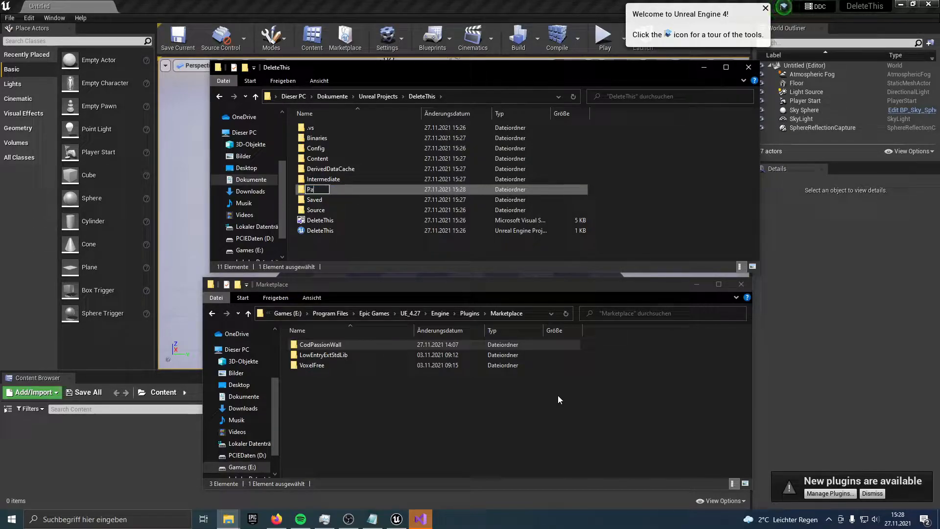
{"action": "type", "text": "Plugins"}
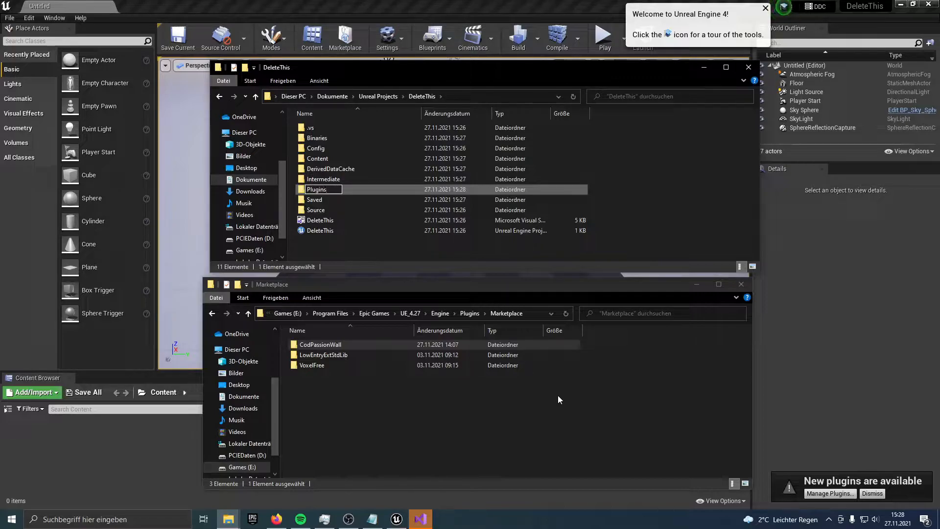
{"action": "double_click", "coordinate": [317, 189]}
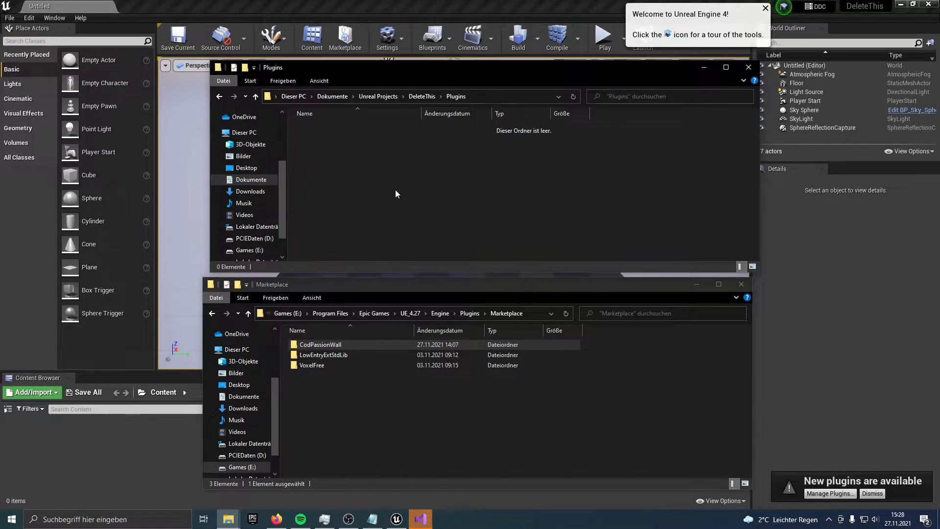
Step: Copy CodPassionWall into the project's Plugins folder and close both Explorer windows
{"action": "left_click", "coordinate": [443, 364]}
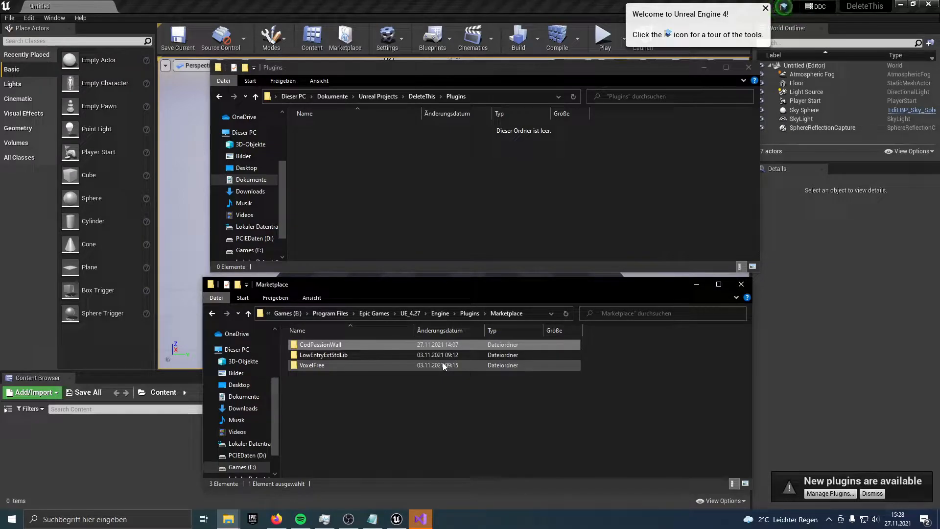
{"action": "left_click", "coordinate": [428, 138]}
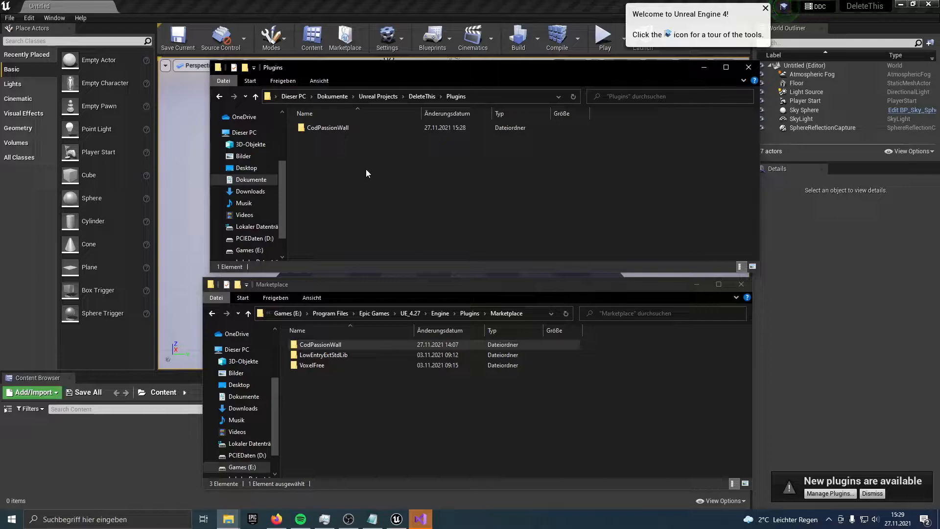
{"action": "mouse_move", "coordinate": [454, 203]}
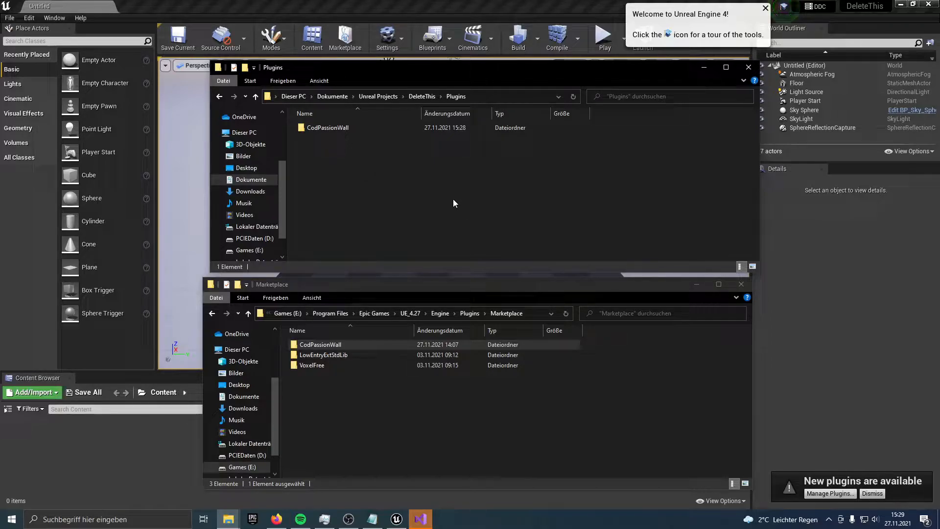
{"action": "mouse_move", "coordinate": [226, 225]}
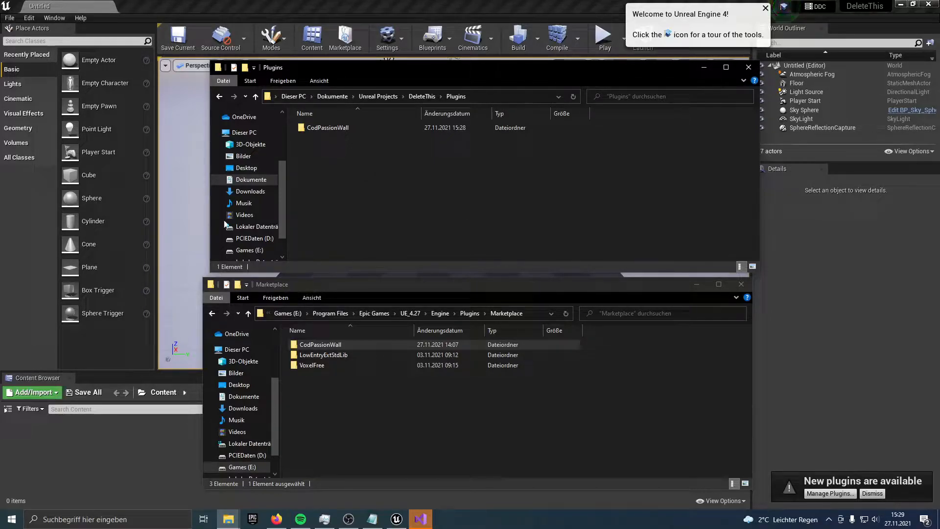
{"action": "mouse_move", "coordinate": [742, 283]}
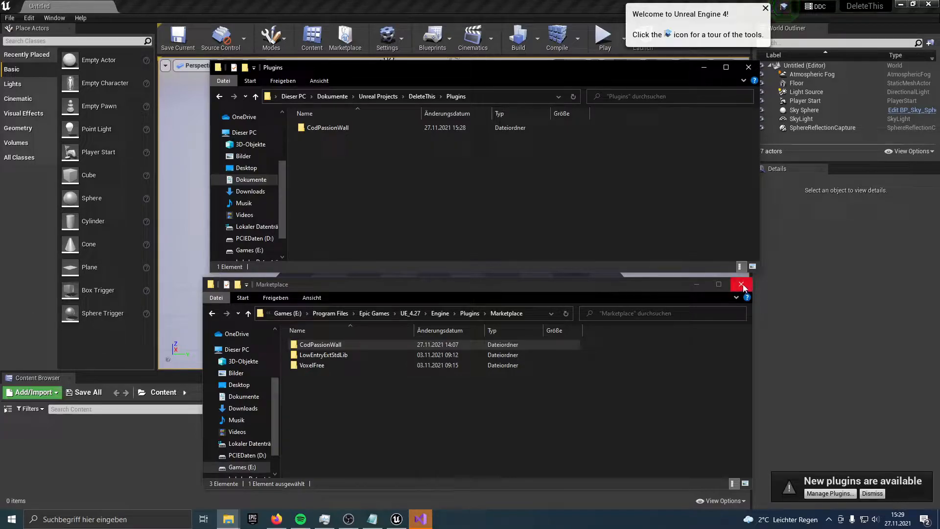
{"action": "mouse_move", "coordinate": [741, 283]}
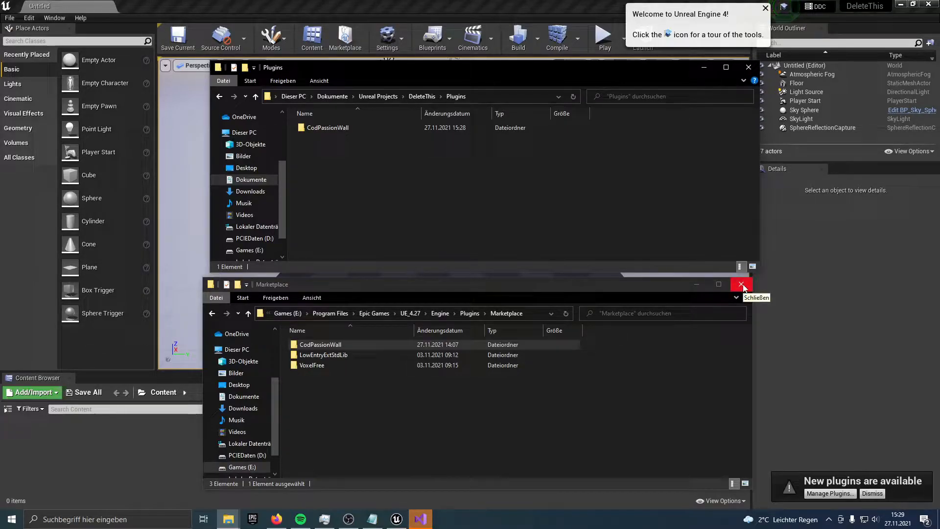
{"action": "left_click", "coordinate": [741, 284]}
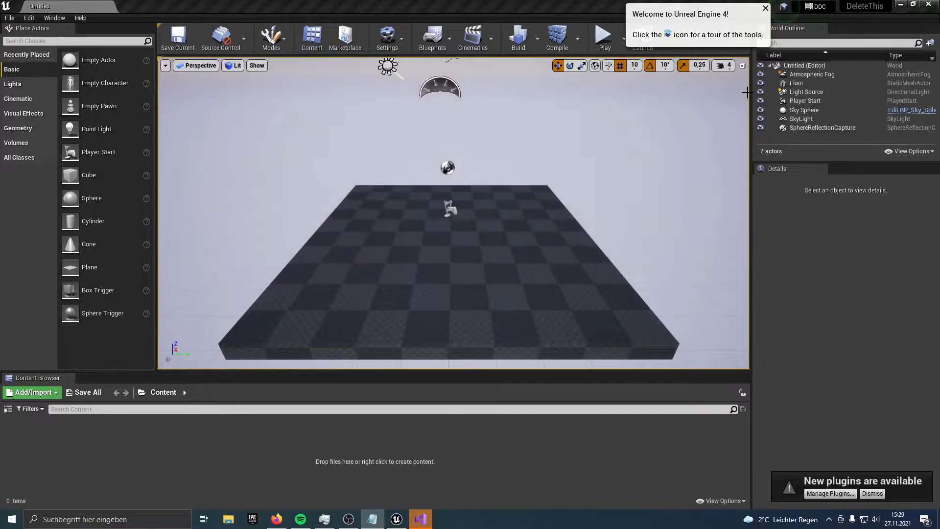
Step: Close the Unreal Editor to return to the Project Browser listing DeleteThis
{"action": "left_click", "coordinate": [765, 8]}
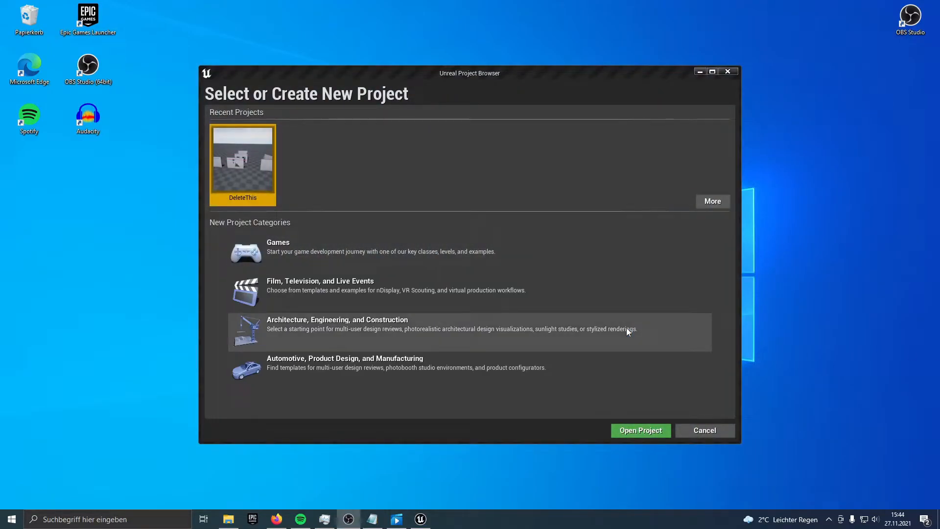
{"action": "mouse_move", "coordinate": [255, 167]}
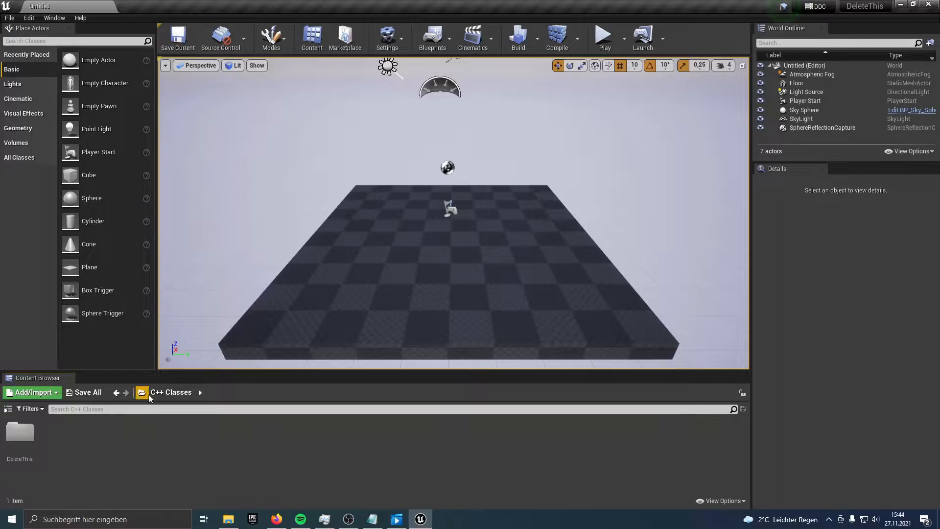
{"action": "left_click", "coordinate": [142, 392]}
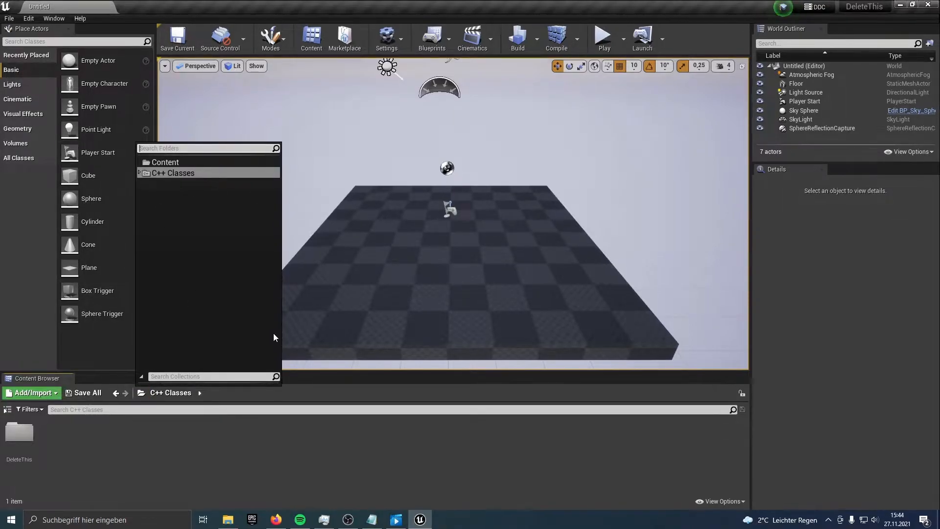
{"action": "mouse_move", "coordinate": [686, 506]}
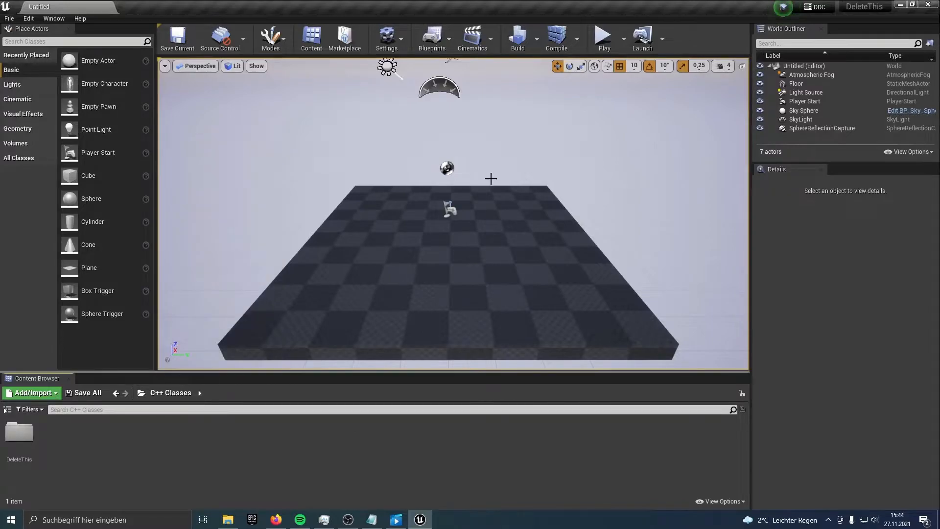
{"action": "left_click", "coordinate": [719, 501]}
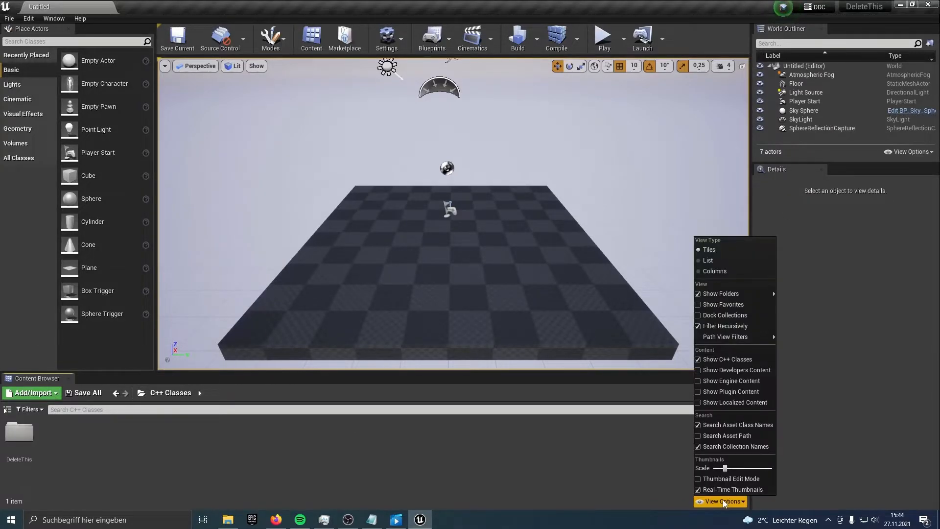
{"action": "mouse_move", "coordinate": [734, 403]}
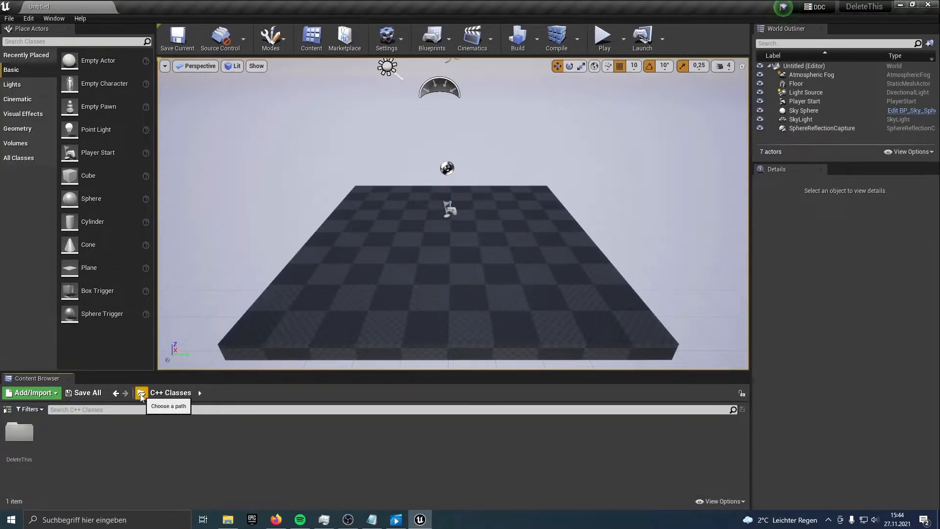
Step: Open the WallPluginTestmap level from CodPassionWall Content > Maps
{"action": "left_click", "coordinate": [141, 392]}
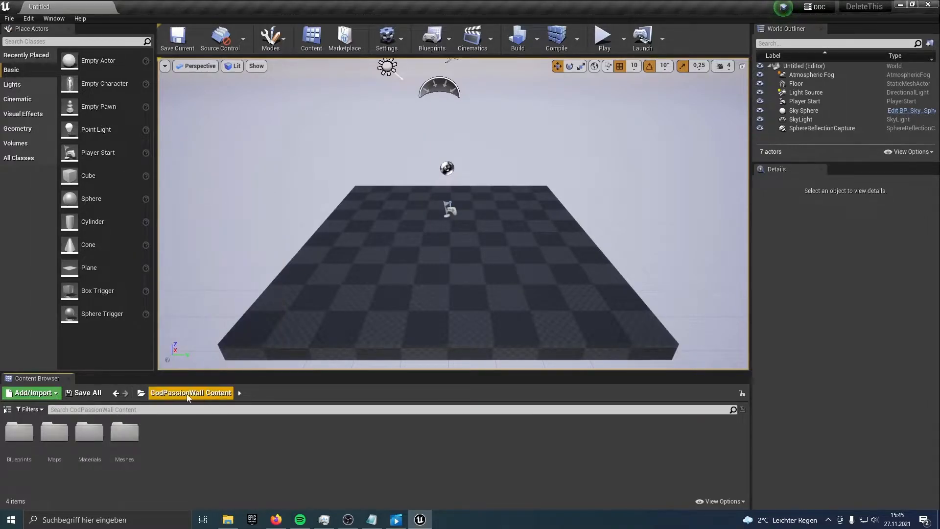
{"action": "left_click", "coordinate": [142, 393]}
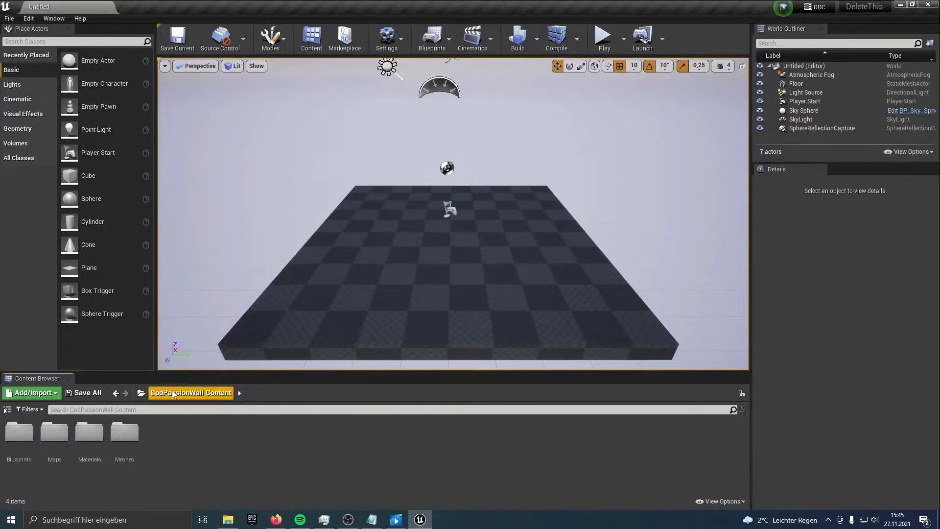
{"action": "mouse_move", "coordinate": [565, 122]}
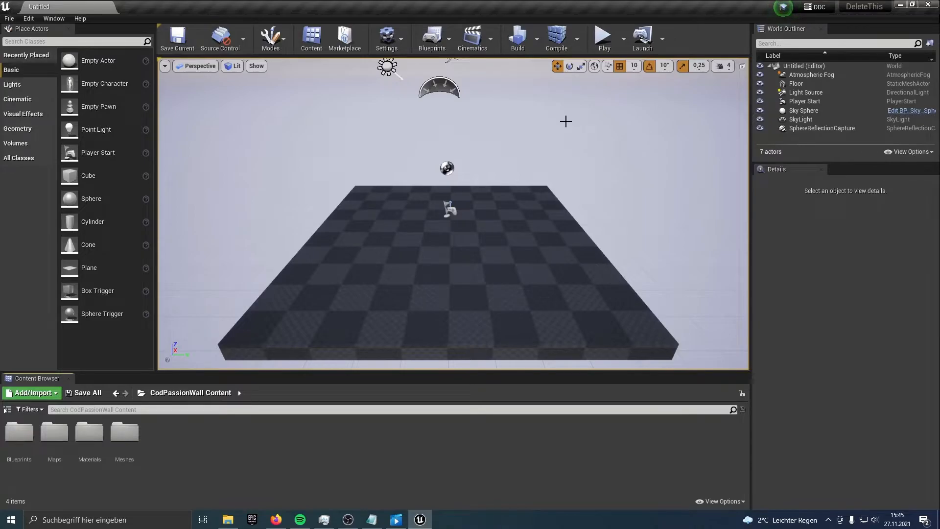
{"action": "mouse_move", "coordinate": [230, 276]}
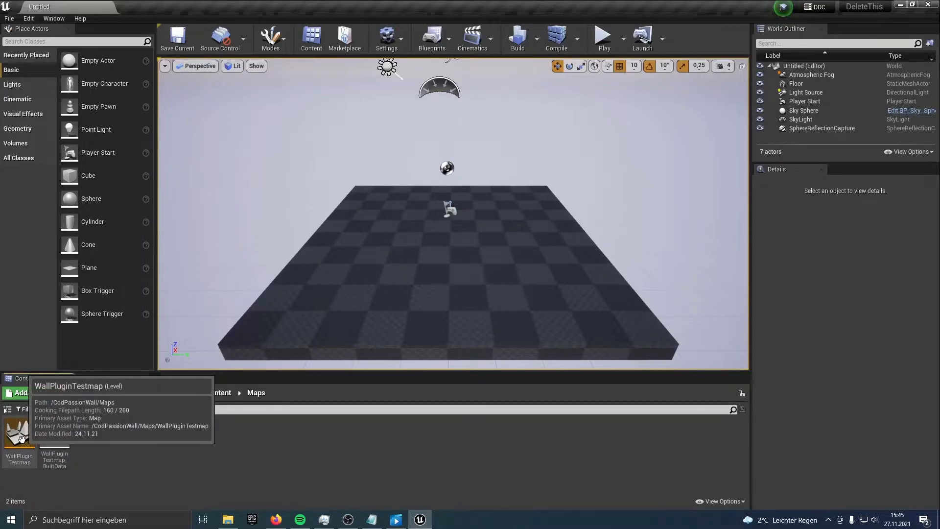
{"action": "double_click", "coordinate": [19, 435]}
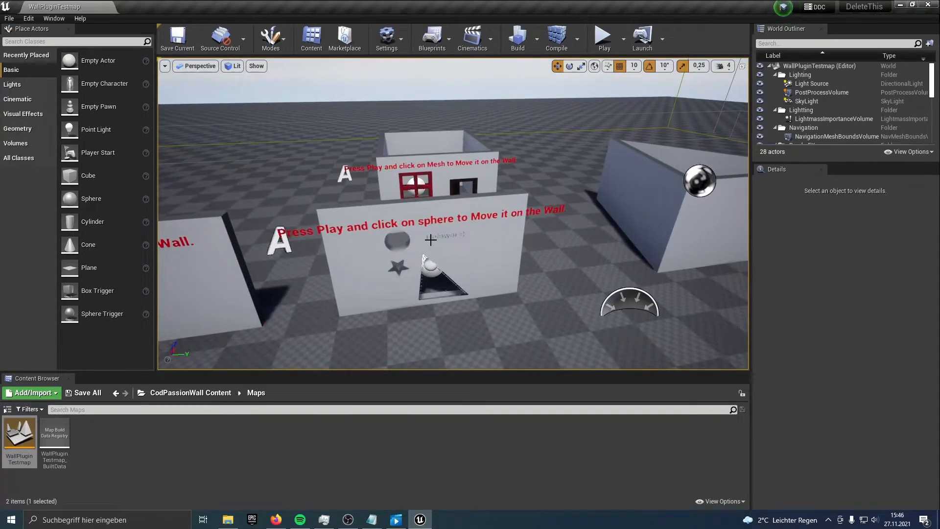
{"action": "mouse_move", "coordinate": [555, 251]}
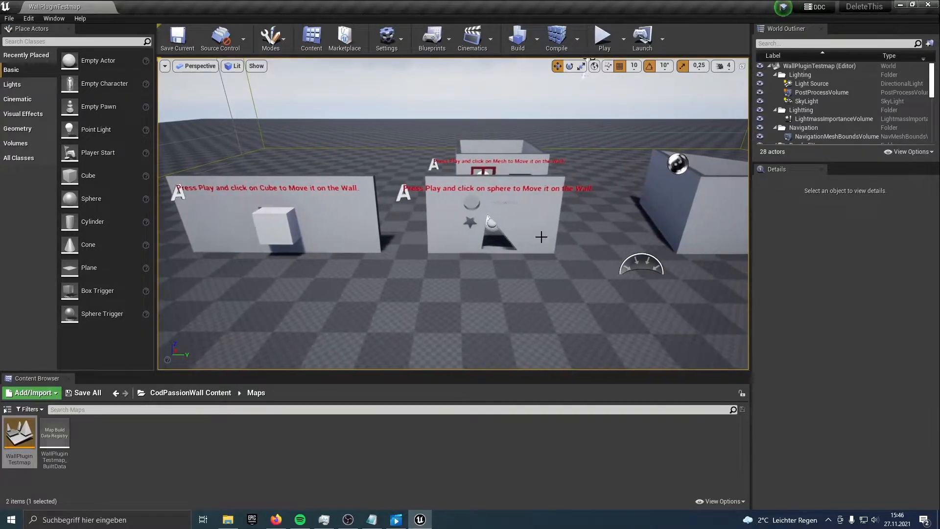
Step: Play WallPluginTestmap in the editor to try the wall demos
{"action": "left_click", "coordinate": [603, 35]}
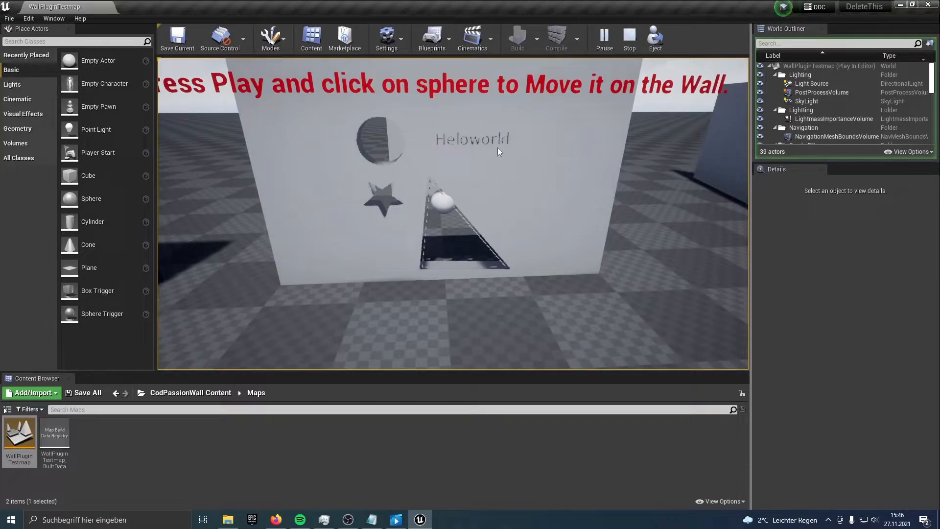
{"action": "mouse_move", "coordinate": [458, 186]}
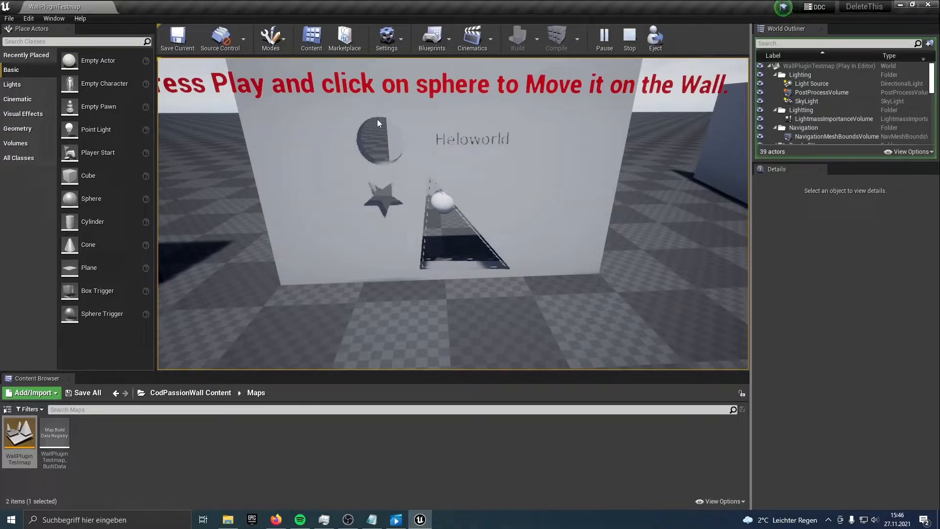
{"action": "mouse_move", "coordinate": [444, 206]}
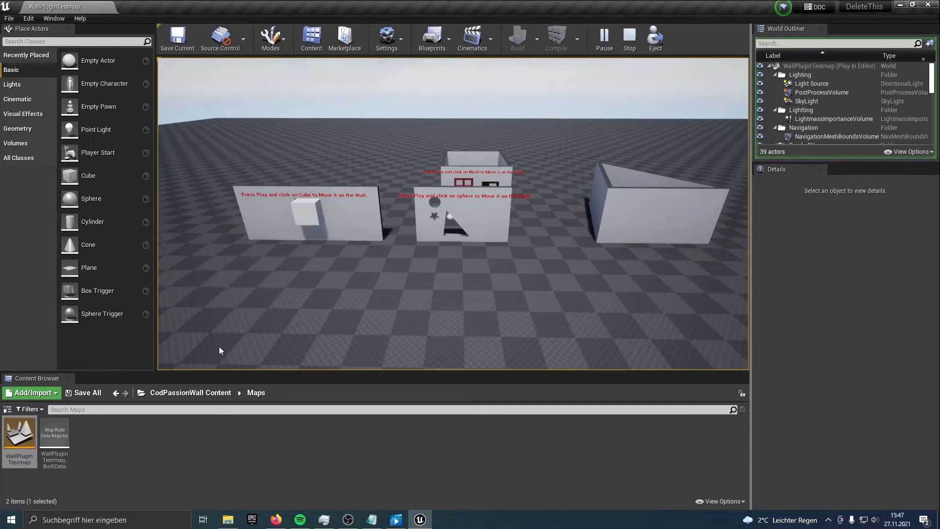
Step: Open the CodPassionWall Content > Blueprints folder in the Content Browser
{"action": "left_click", "coordinate": [191, 392]}
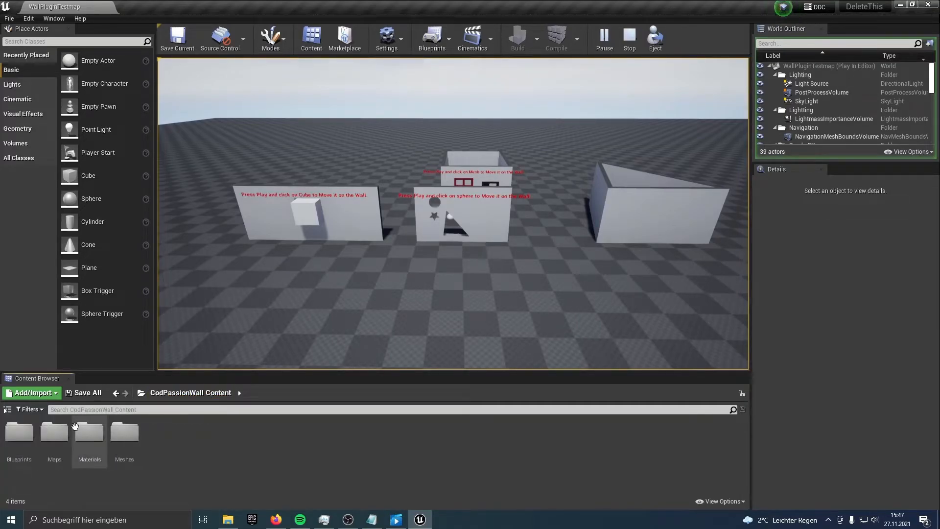
{"action": "double_click", "coordinate": [19, 432]}
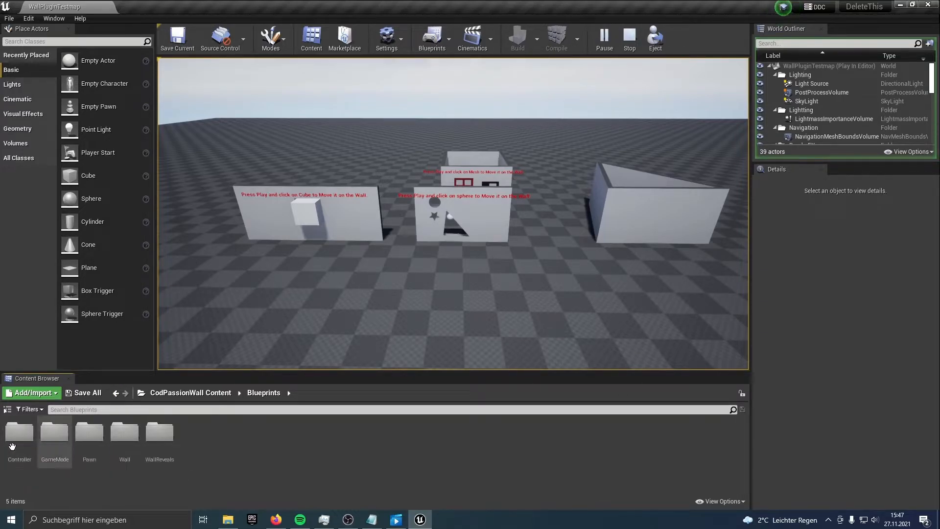
{"action": "mouse_move", "coordinate": [159, 432]}
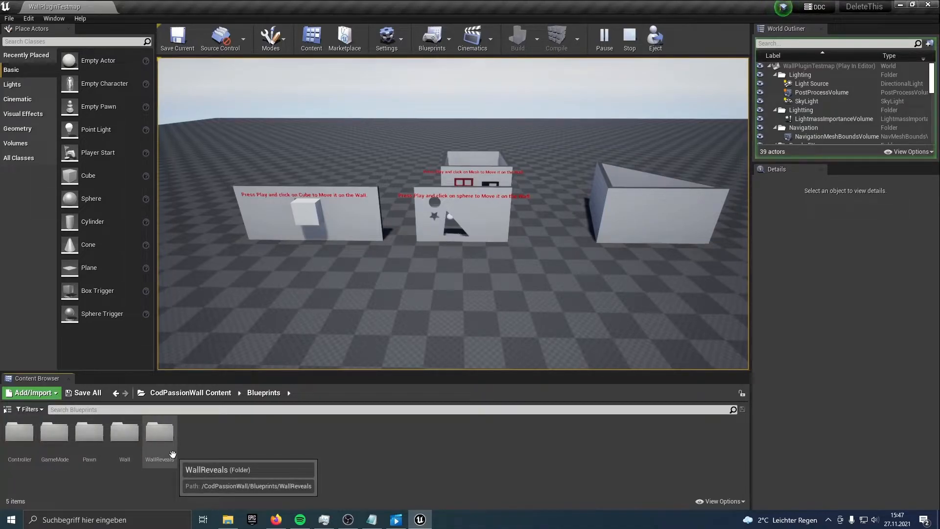
{"action": "mouse_move", "coordinate": [163, 459]}
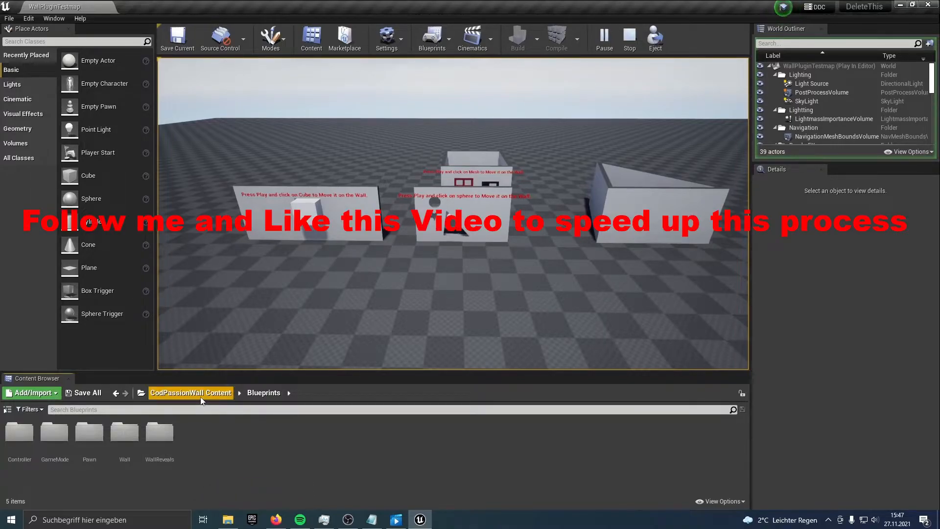
{"action": "mouse_move", "coordinate": [652, 201]}
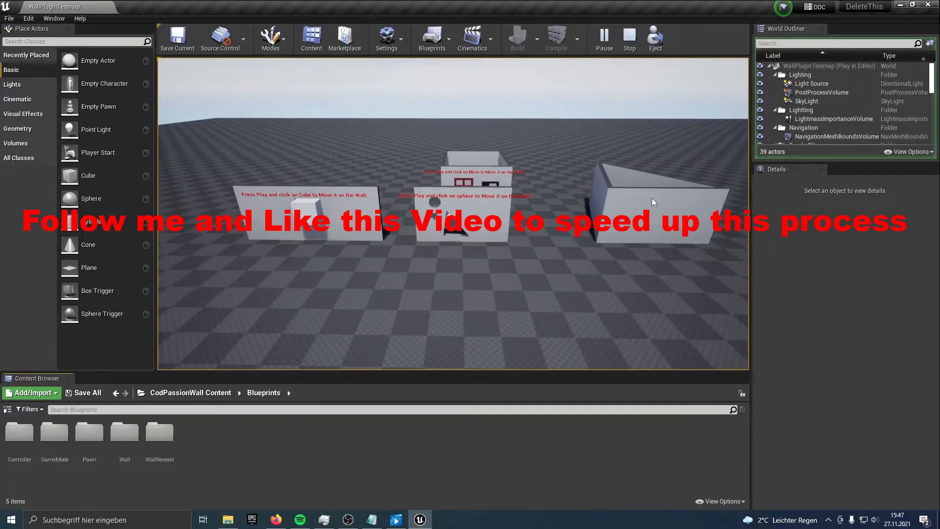
{"action": "mouse_move", "coordinate": [517, 243]}
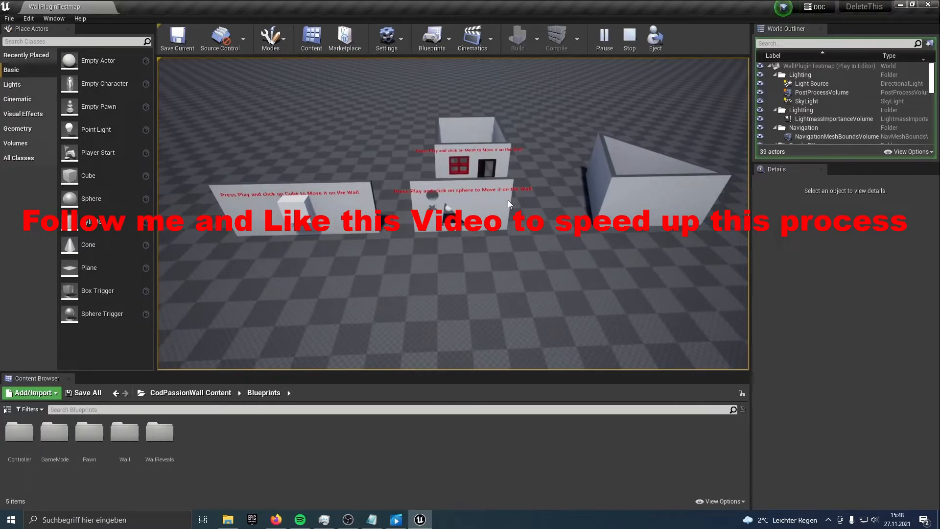
{"action": "mouse_move", "coordinate": [596, 139]}
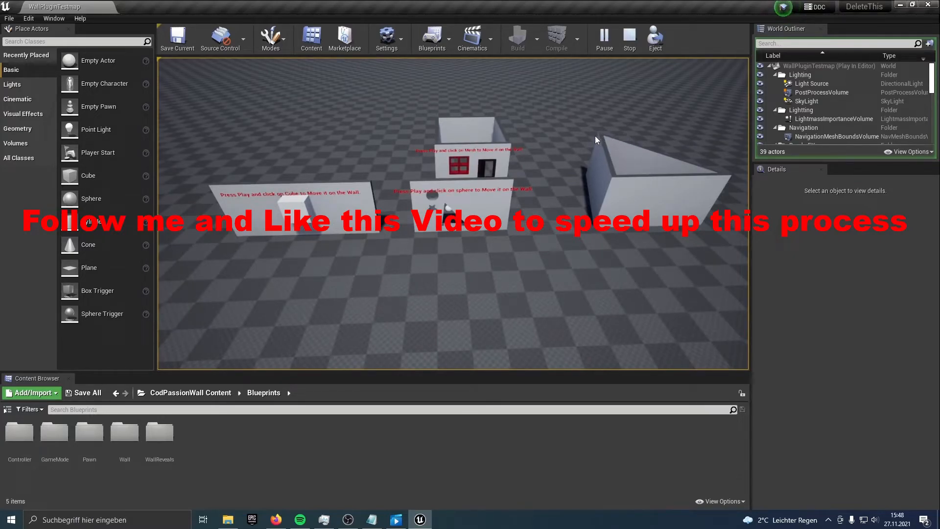
{"action": "mouse_move", "coordinate": [607, 197]}
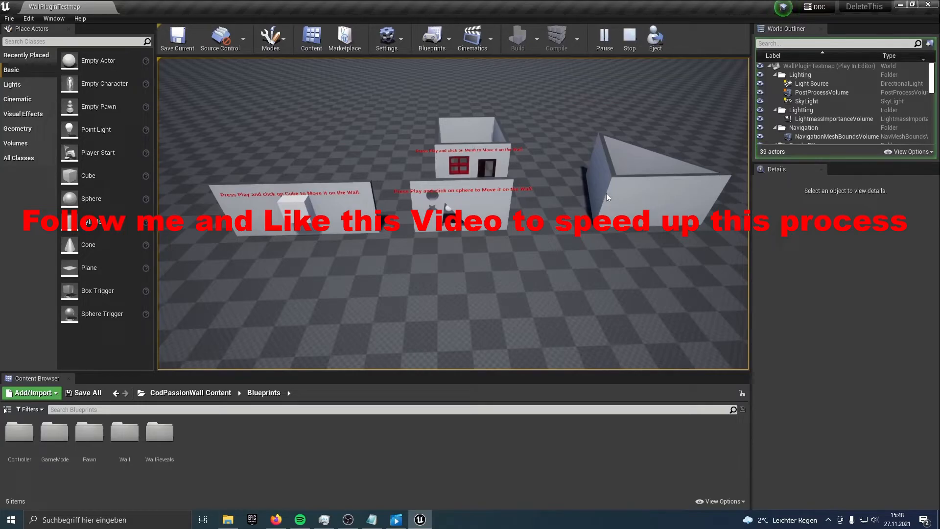
{"action": "mouse_move", "coordinate": [629, 40]}
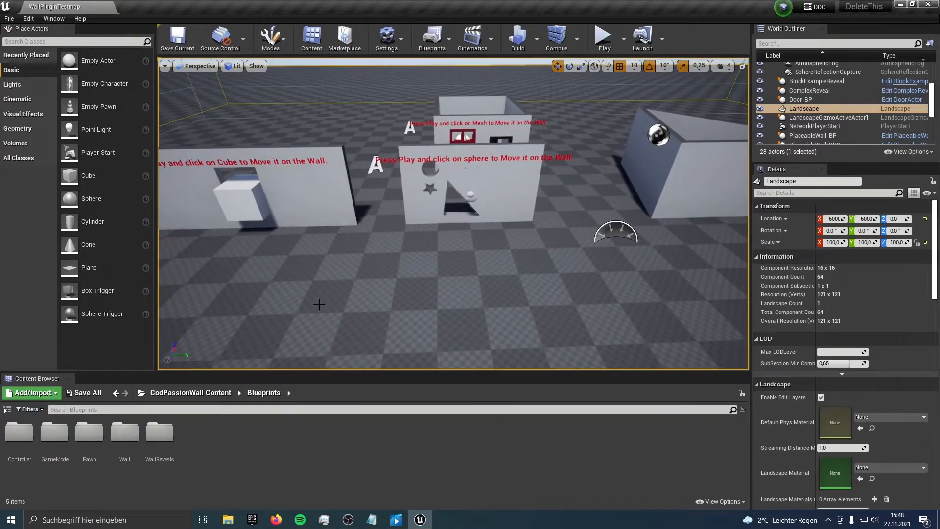
Step: Open the Wall blueprints folder and place a PlaceableWallActor on the test level floor
{"action": "double_click", "coordinate": [125, 432]}
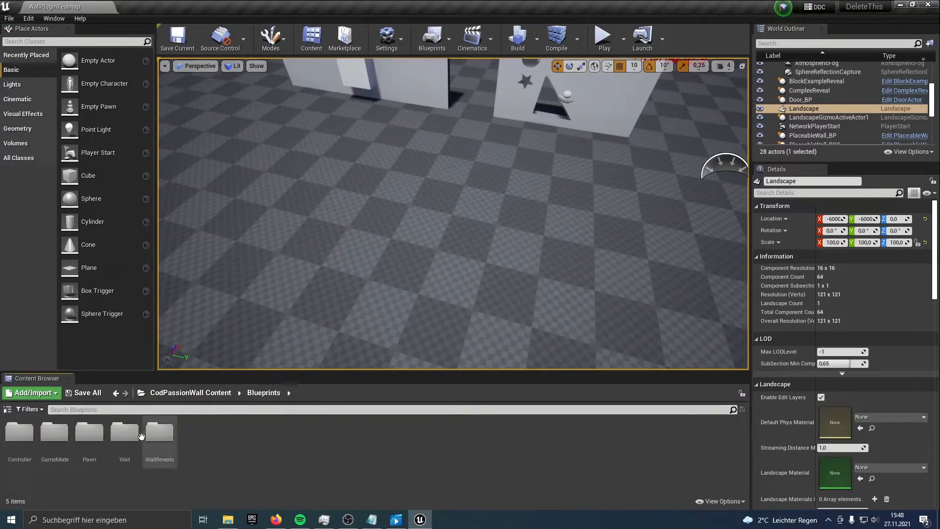
{"action": "double_click", "coordinate": [124, 431]}
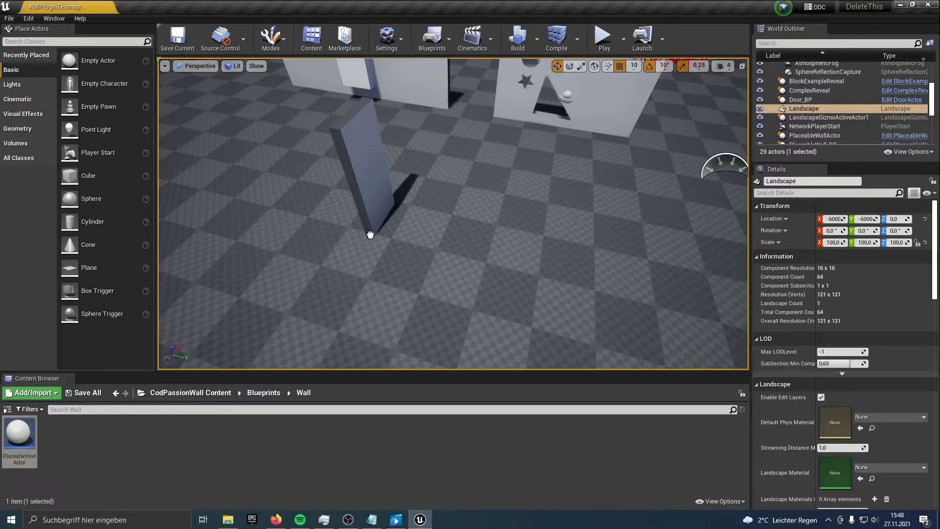
{"action": "left_click", "coordinate": [360, 173]}
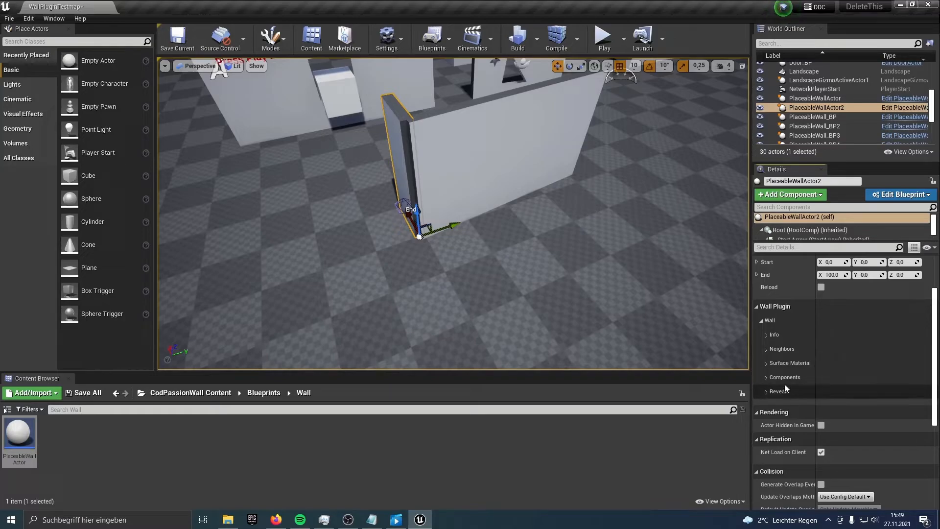
{"action": "mouse_move", "coordinate": [485, 190]}
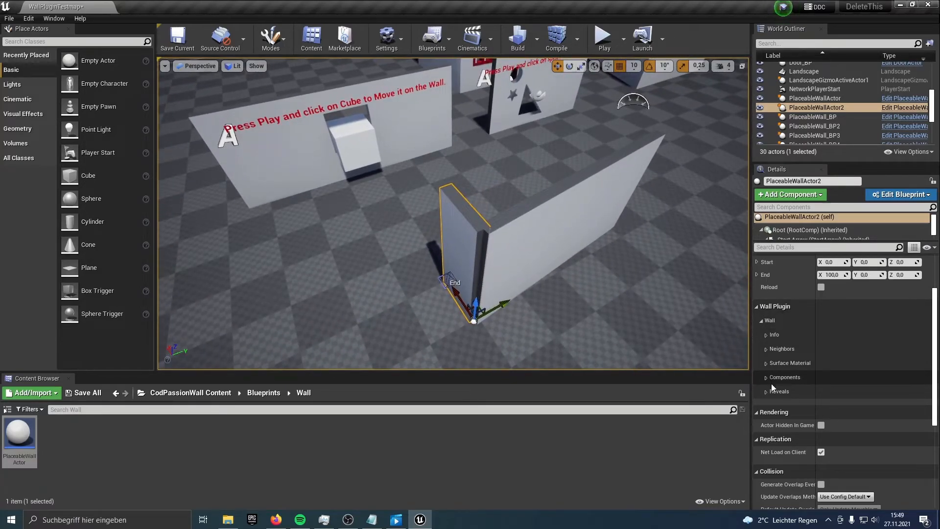
Step: Add an empty Connected Walls Start slot under Neighbors on PlaceableWallActor2
{"action": "left_click", "coordinate": [766, 391]}
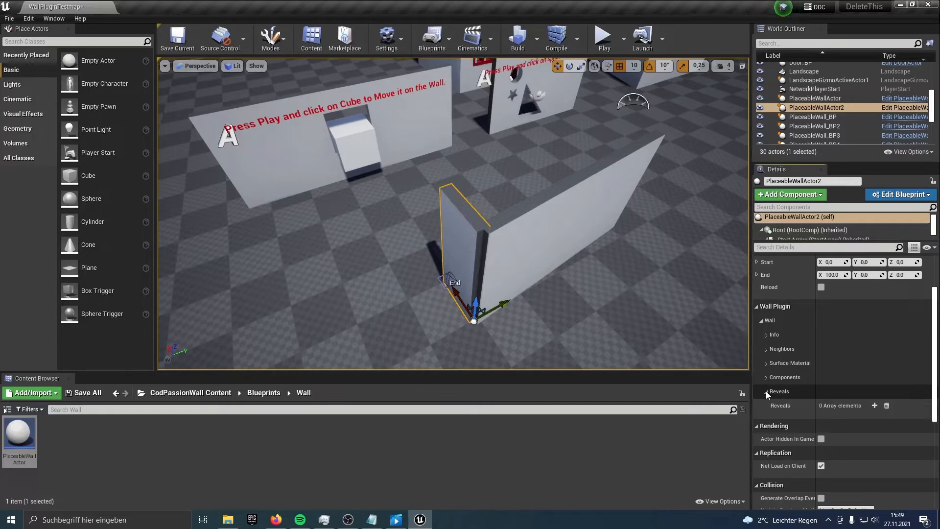
{"action": "left_click", "coordinate": [766, 391]}
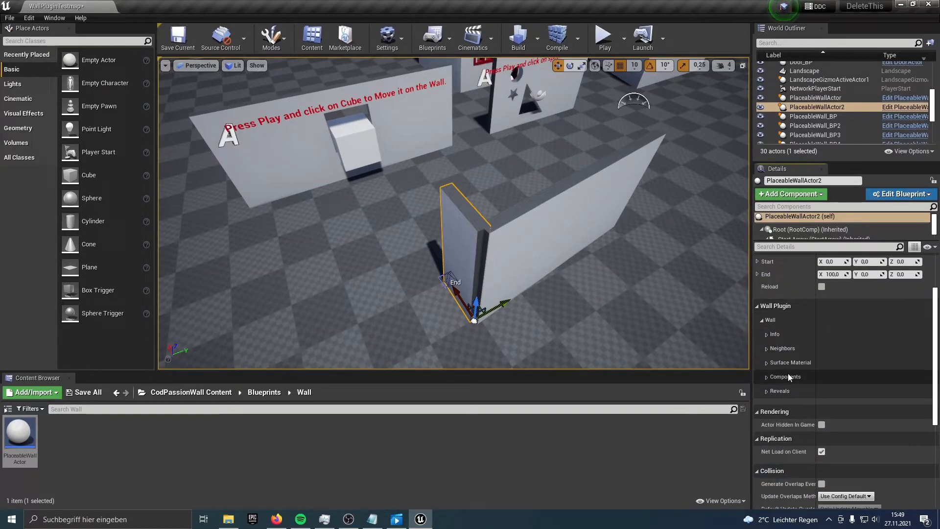
{"action": "scroll", "scroll_direction": "up", "scroll_amount": 3}
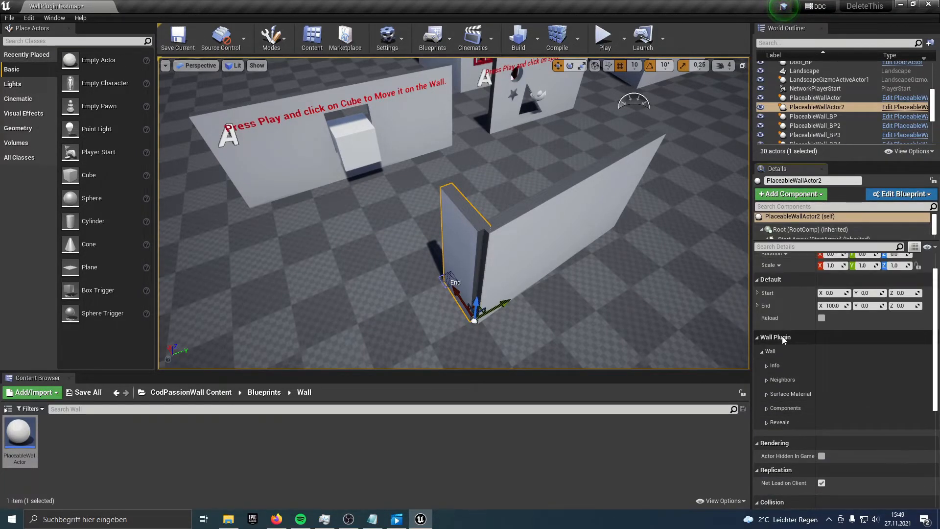
{"action": "left_click", "coordinate": [782, 380]}
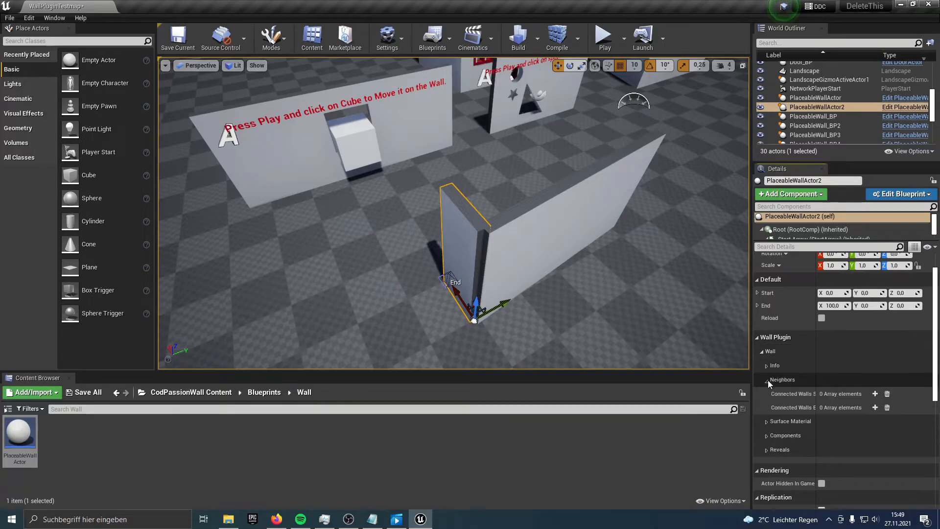
{"action": "scroll", "scroll_direction": "down", "scroll_amount": 3}
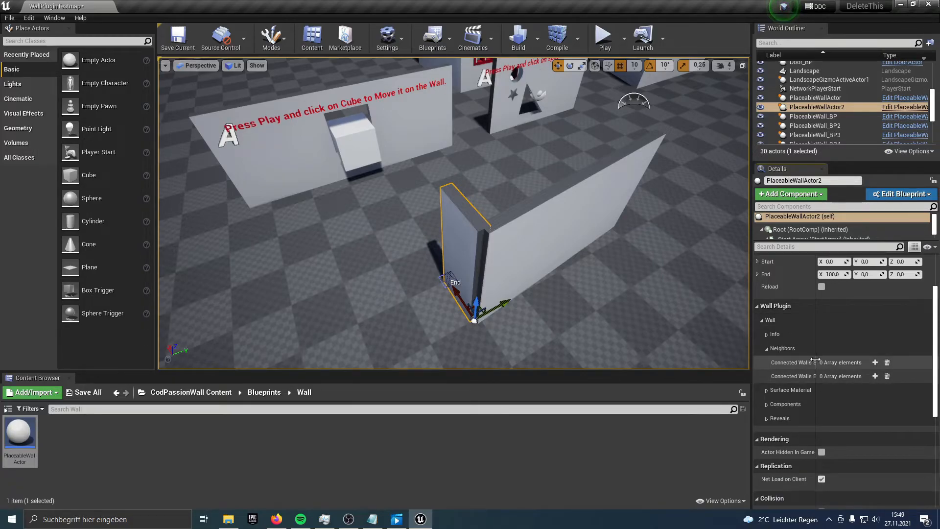
{"action": "mouse_move", "coordinate": [798, 362]}
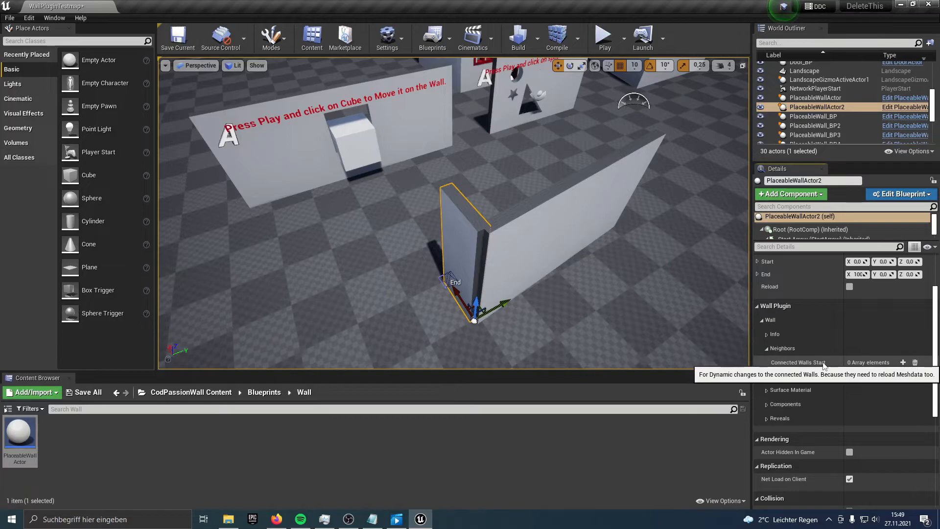
{"action": "left_click", "coordinate": [903, 362]}
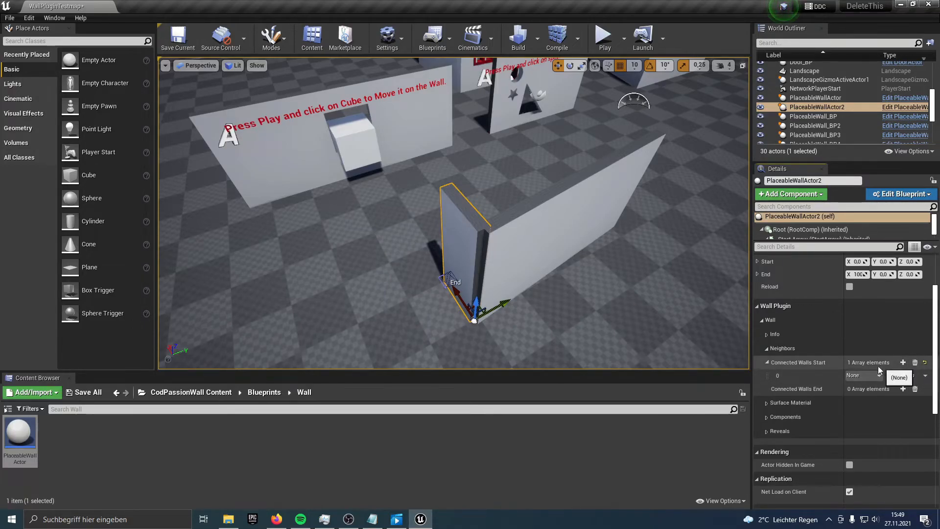
{"action": "mouse_move", "coordinate": [903, 376]}
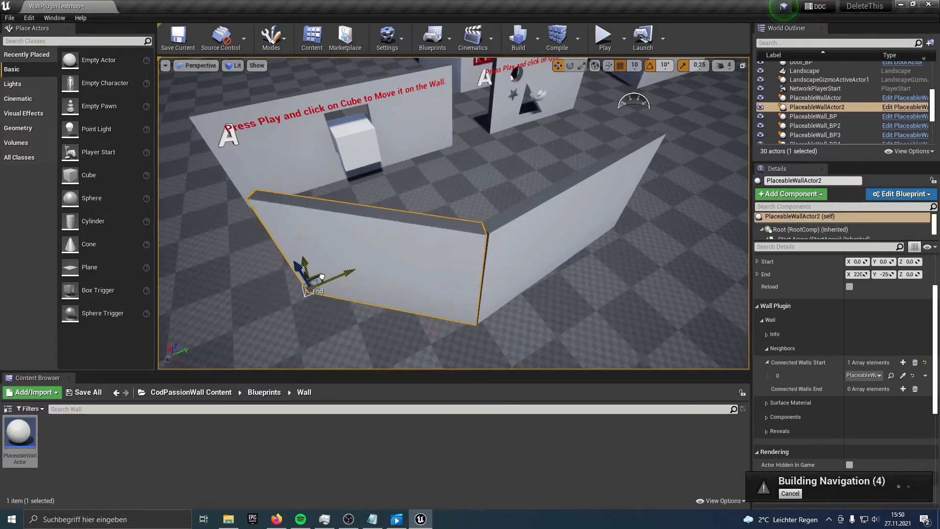
Step: Select the first wall, PlaceableWallActor, and add its Connected Walls Start slot
{"action": "left_click", "coordinate": [816, 97]}
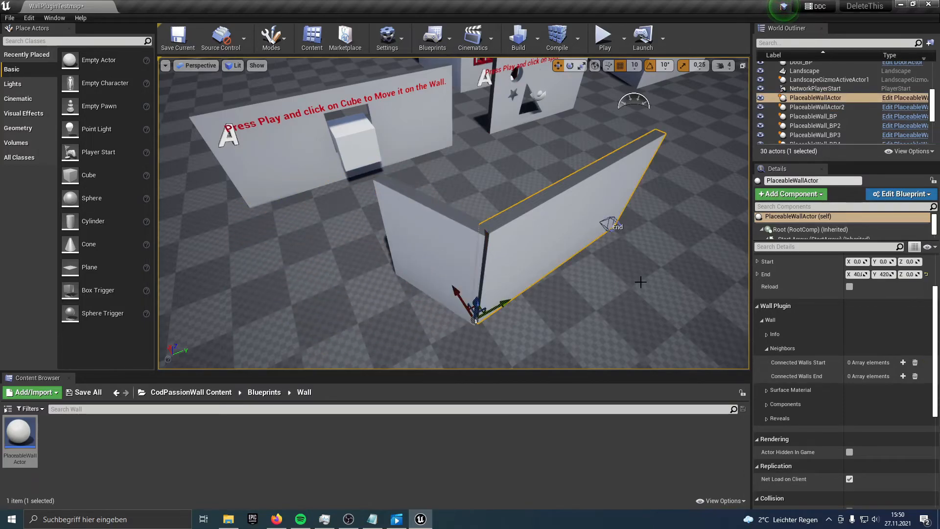
{"action": "left_click", "coordinate": [903, 363]}
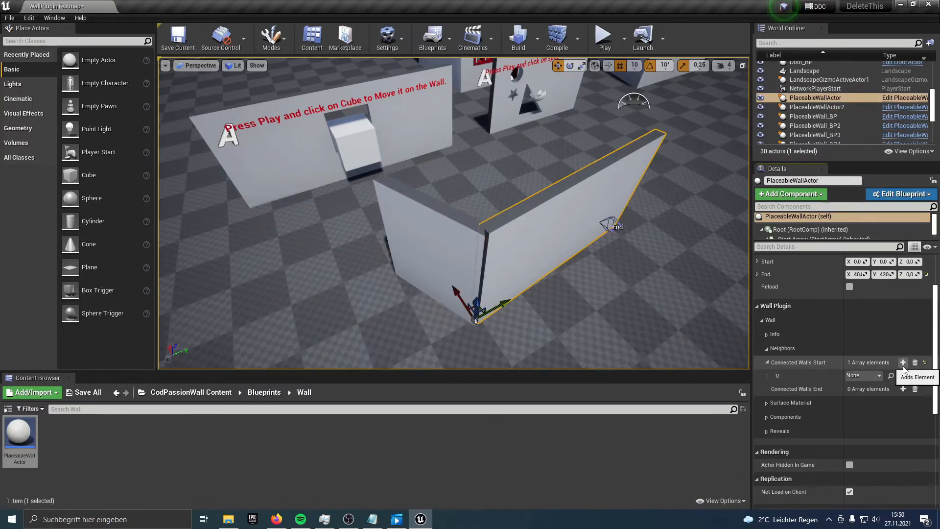
{"action": "left_click", "coordinate": [804, 70]}
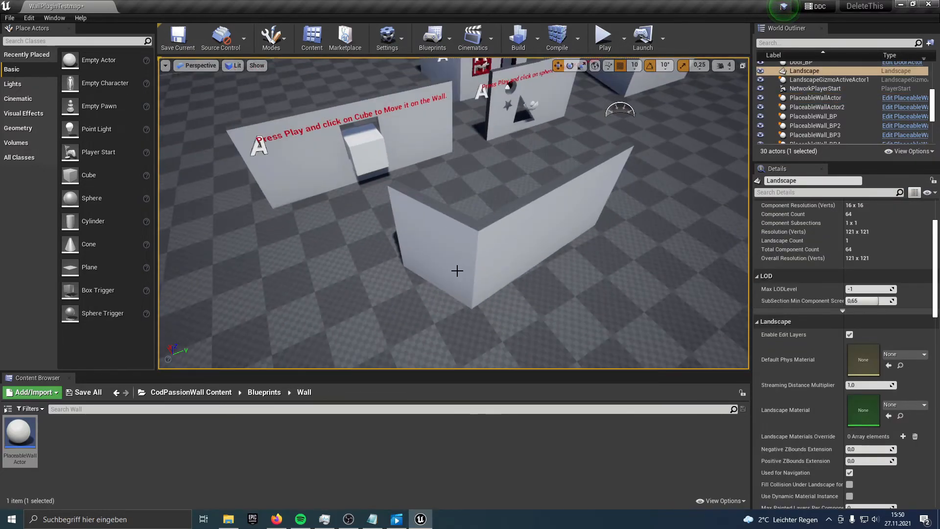
{"action": "left_click", "coordinate": [432, 251]}
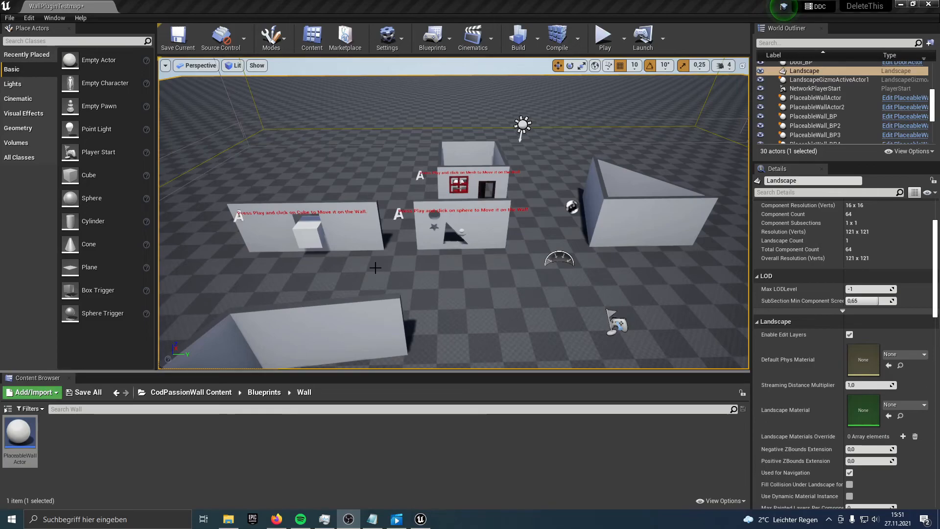
{"action": "mouse_move", "coordinate": [393, 268]}
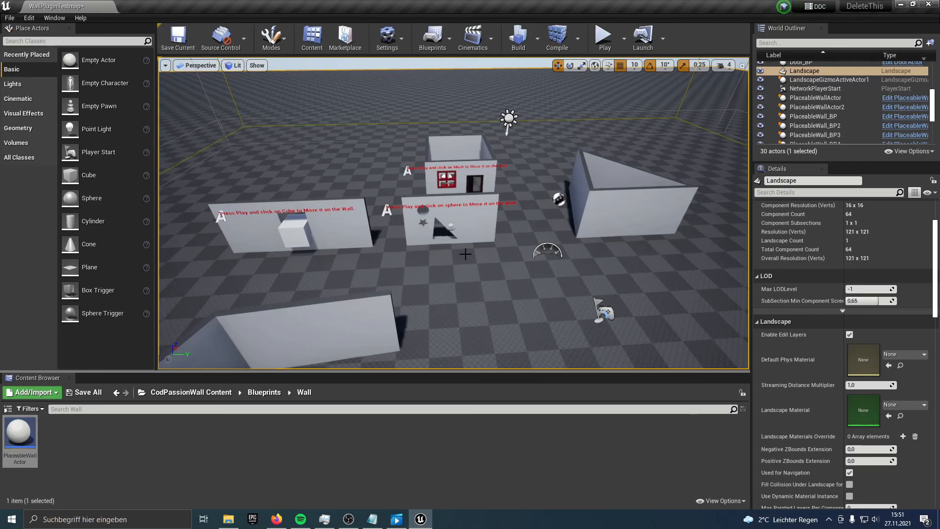
{"action": "mouse_move", "coordinate": [437, 239]}
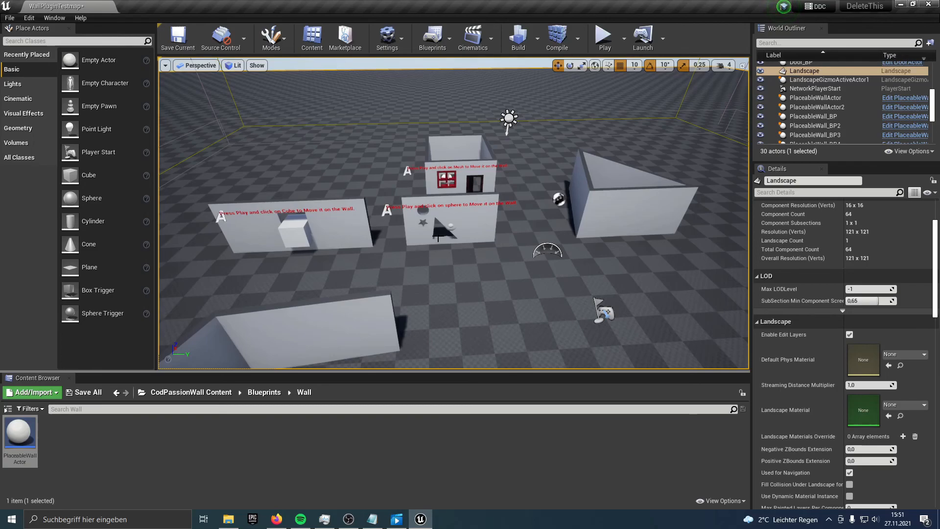